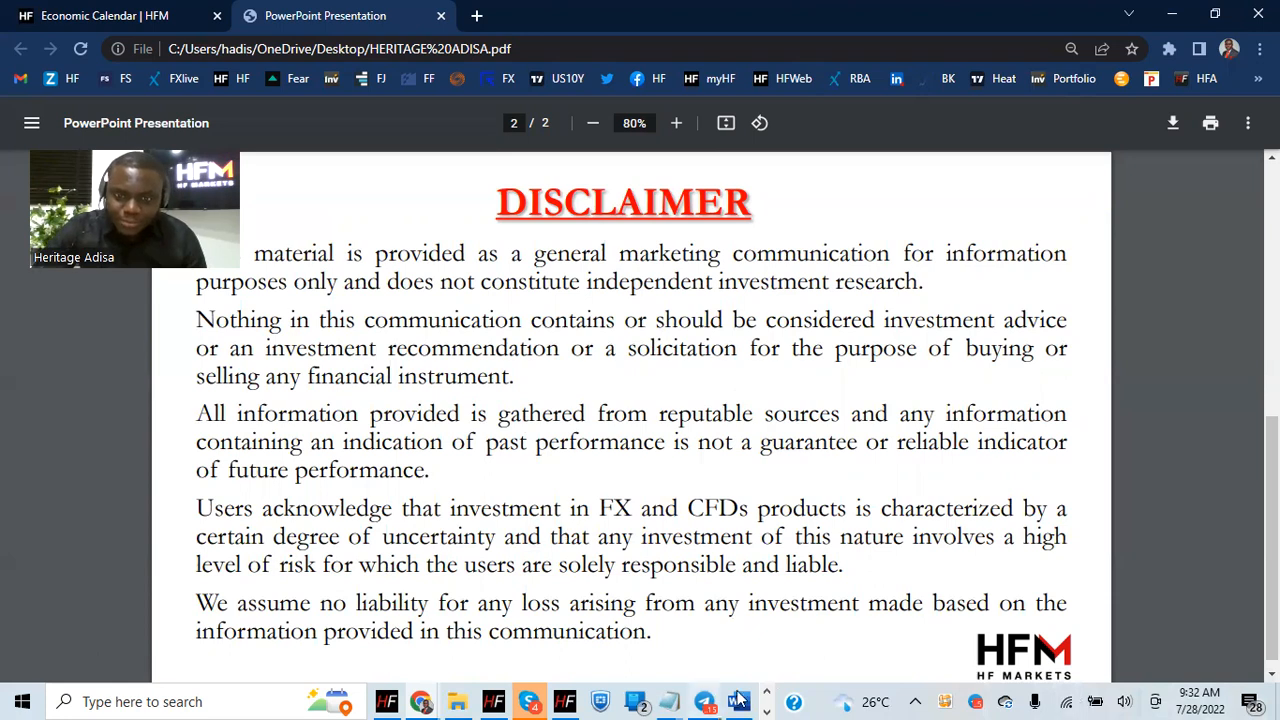
Step: Scroll to the end of the European Open note, then switch to MT4's 15-minute USOIL chart
{"action": "left_click", "coordinate": [738, 701]}
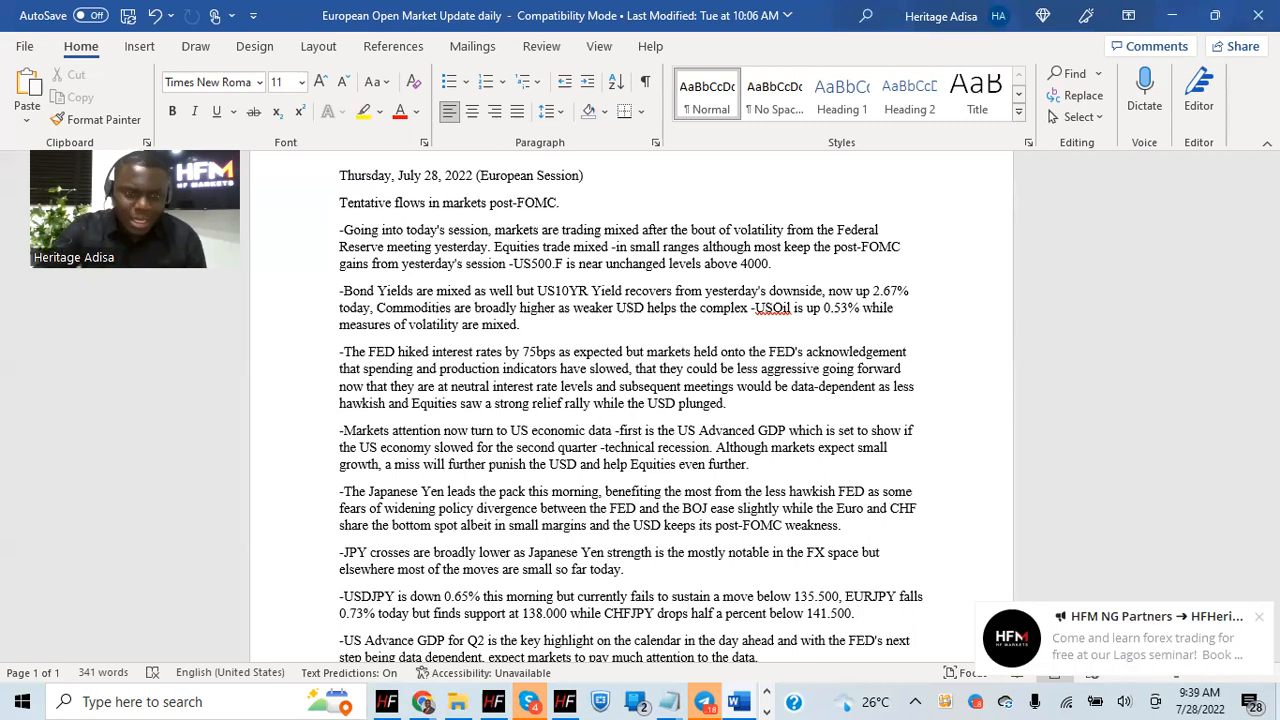
{"action": "scroll", "scroll_direction": "down", "scroll_amount": 3}
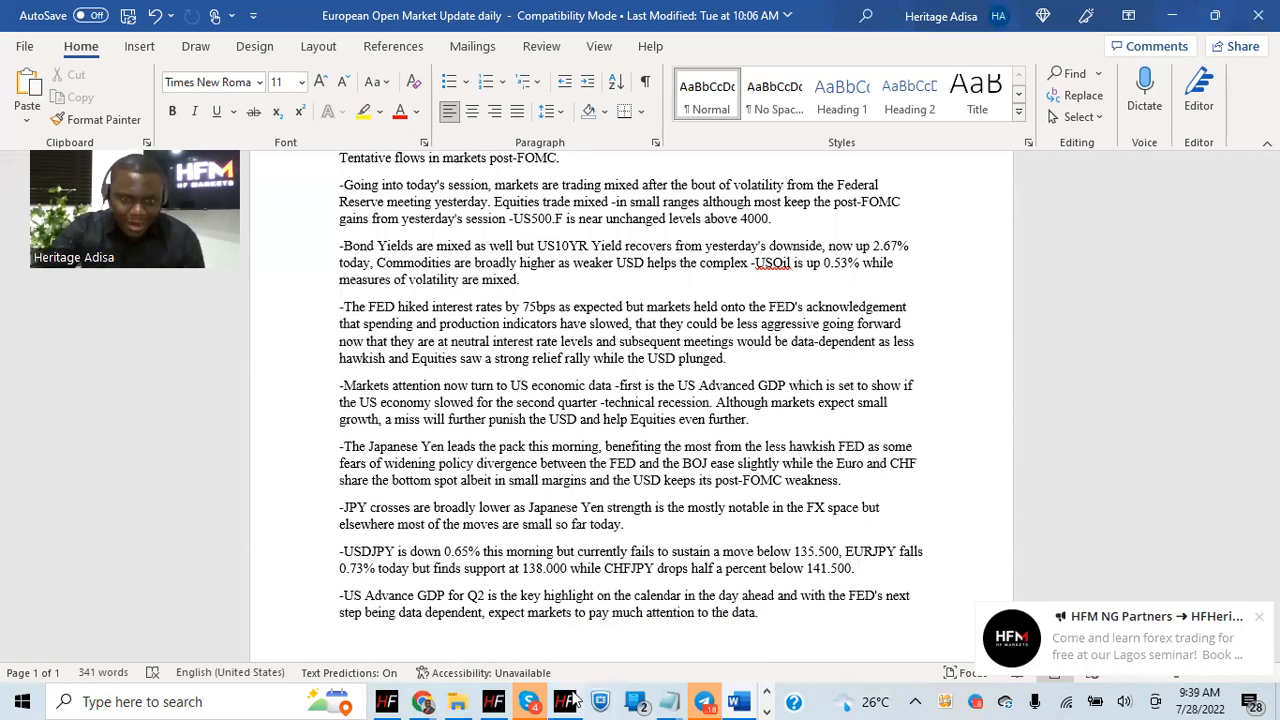
{"action": "left_click", "coordinate": [565, 701]}
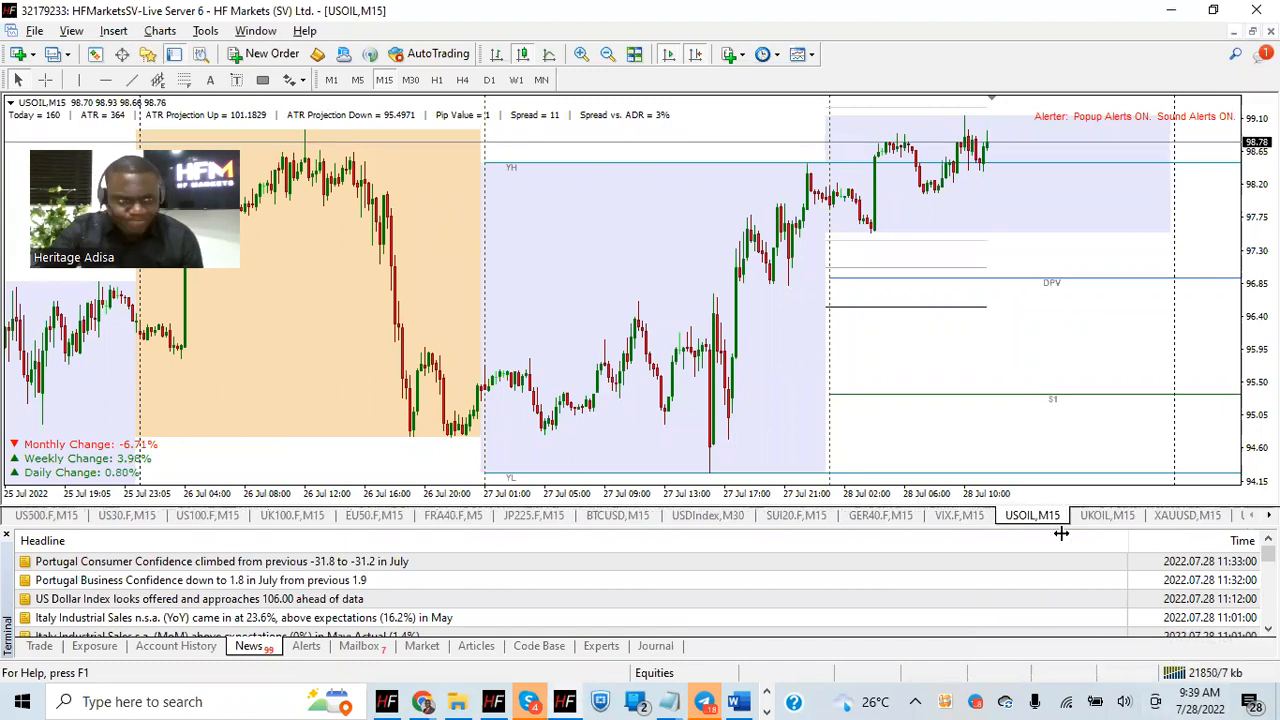
Step: Bring up the US500.F chart, check it on H1, then return to M15
{"action": "left_click", "coordinate": [45, 514]}
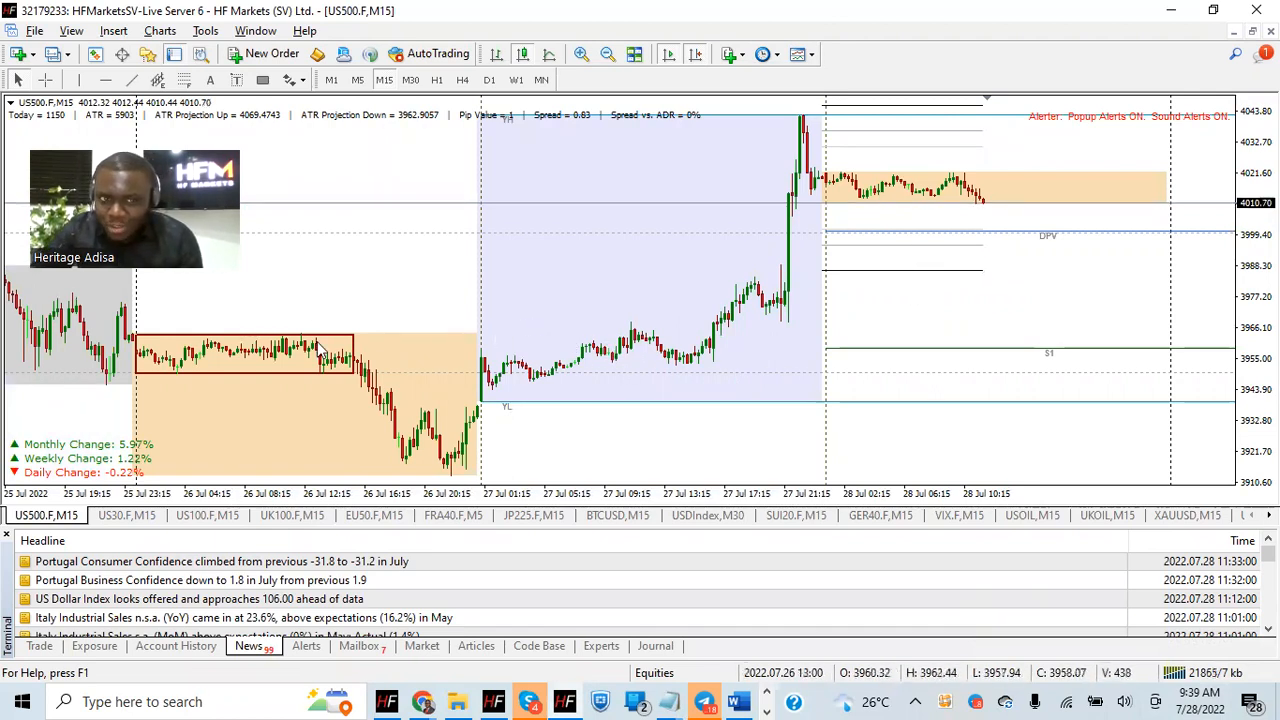
{"action": "mouse_move", "coordinate": [407, 400]}
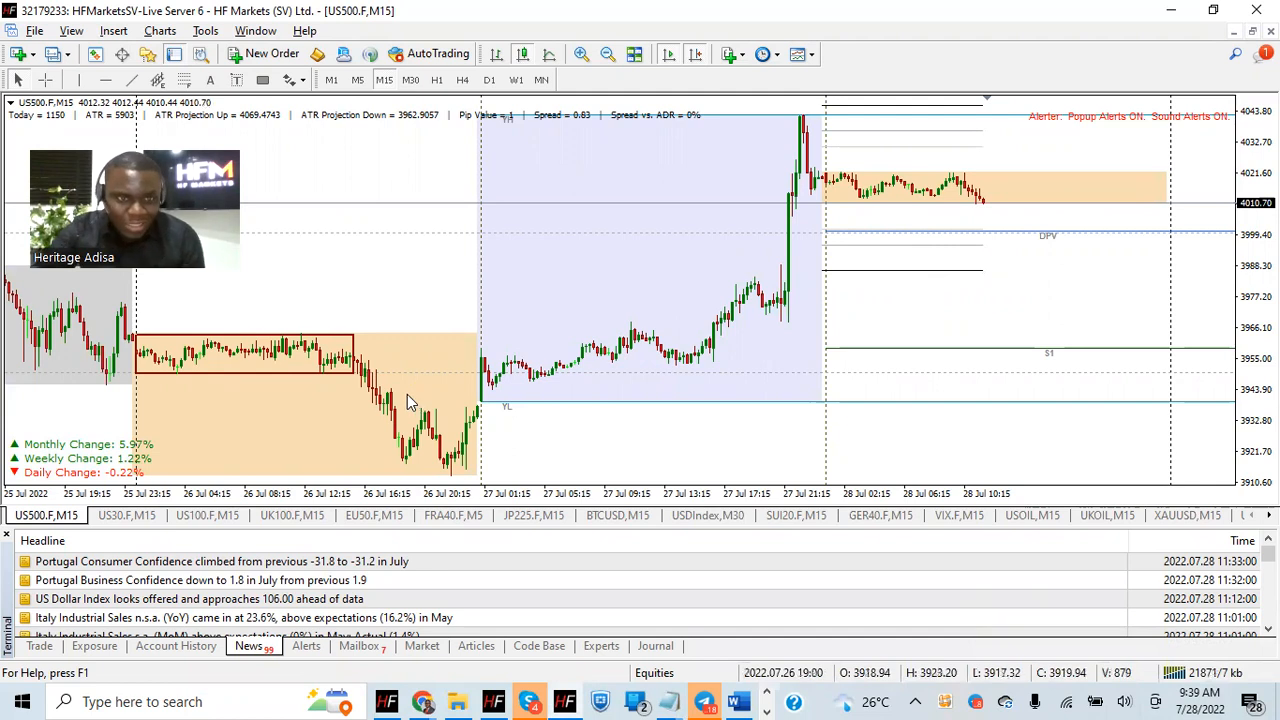
{"action": "mouse_move", "coordinate": [418, 440]}
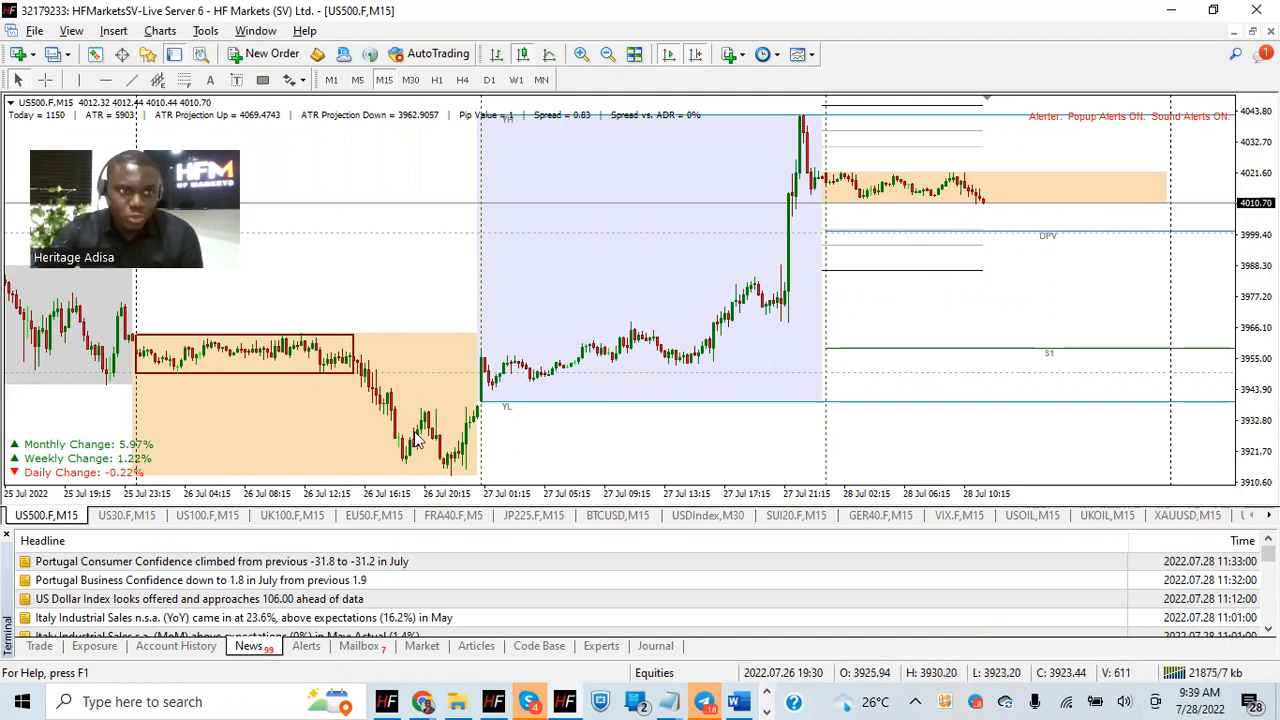
{"action": "mouse_move", "coordinate": [422, 467]}
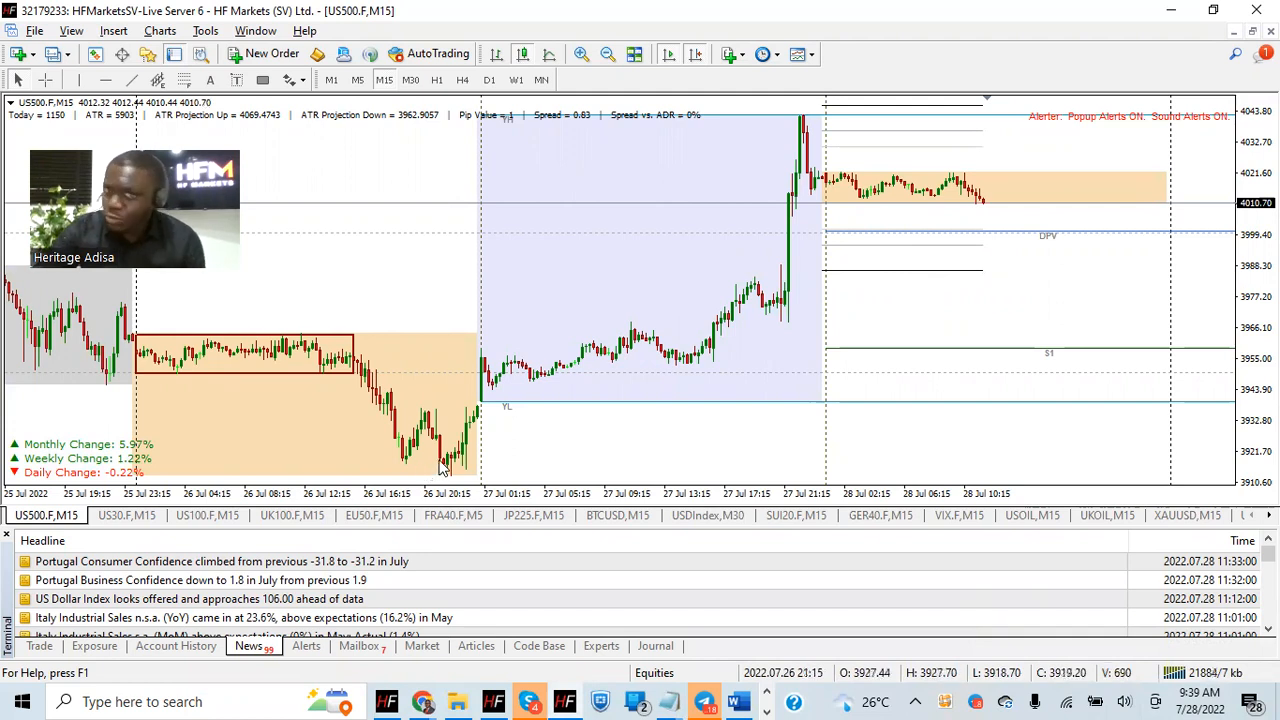
{"action": "mouse_move", "coordinate": [788, 304]}
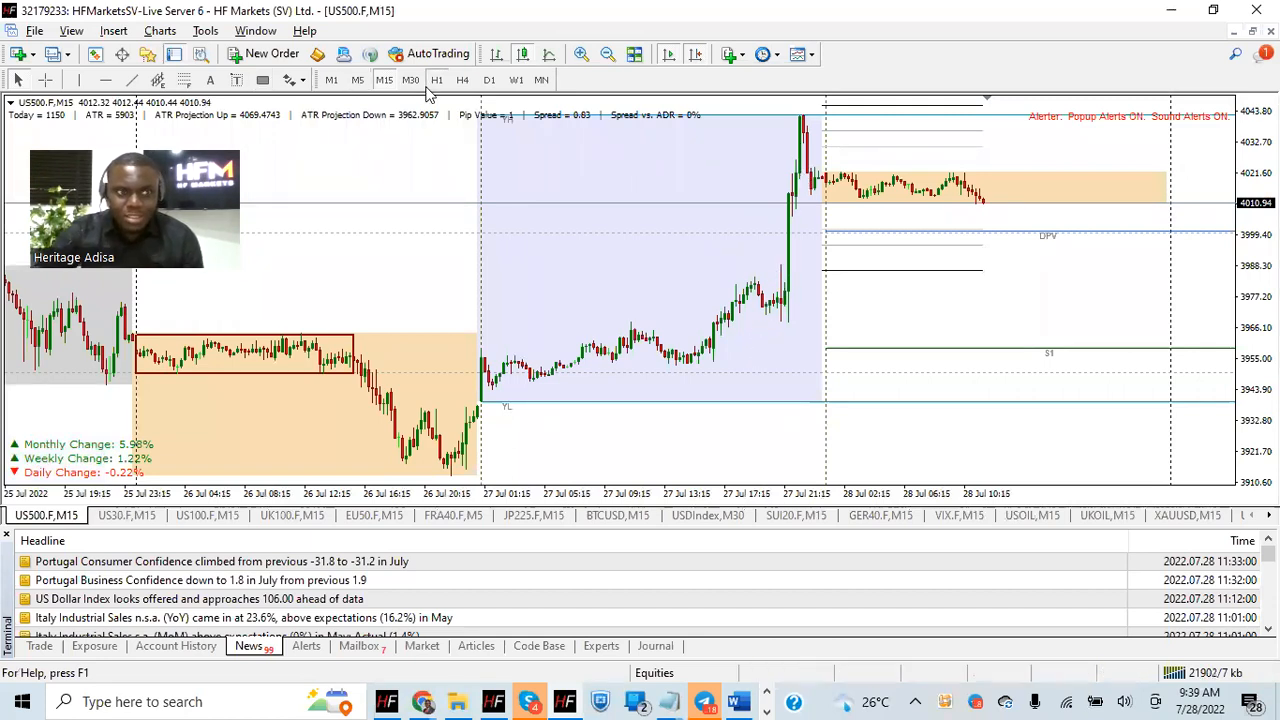
{"action": "left_click", "coordinate": [436, 80]}
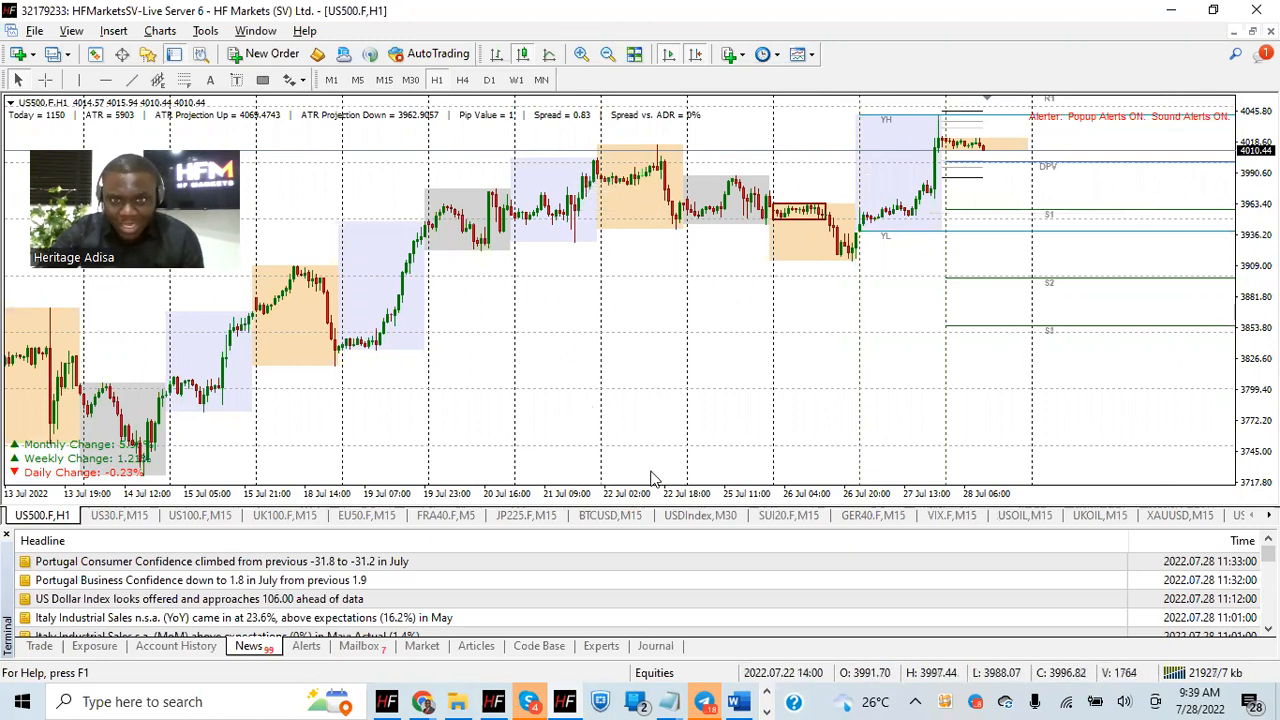
{"action": "mouse_move", "coordinate": [670, 180]}
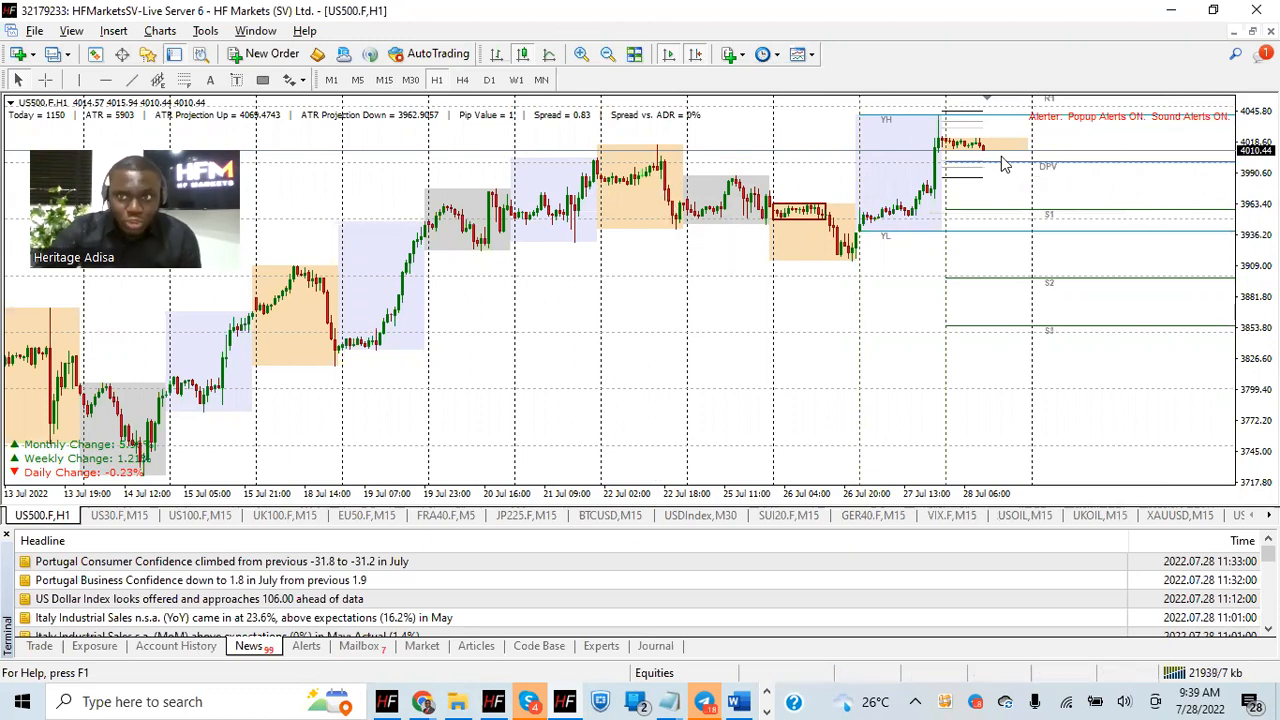
{"action": "left_click", "coordinate": [383, 80]}
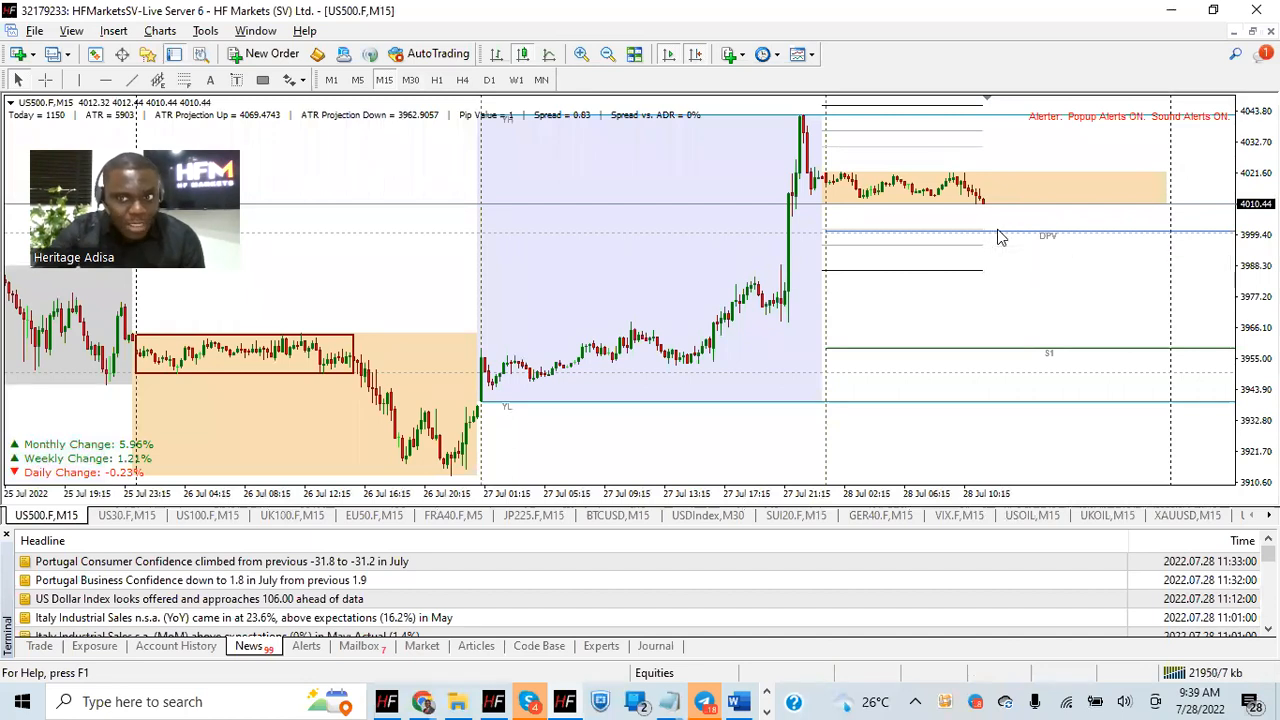
{"action": "mouse_move", "coordinate": [1005, 237]}
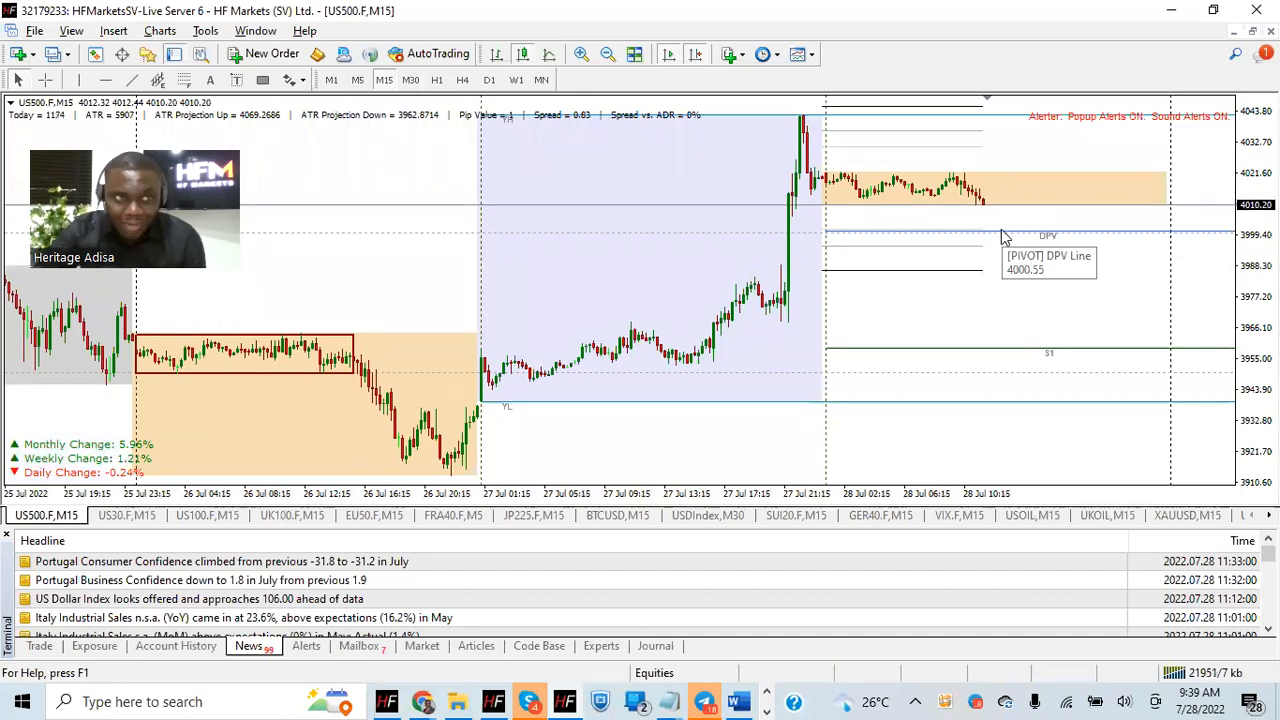
{"action": "mouse_move", "coordinate": [952, 264]}
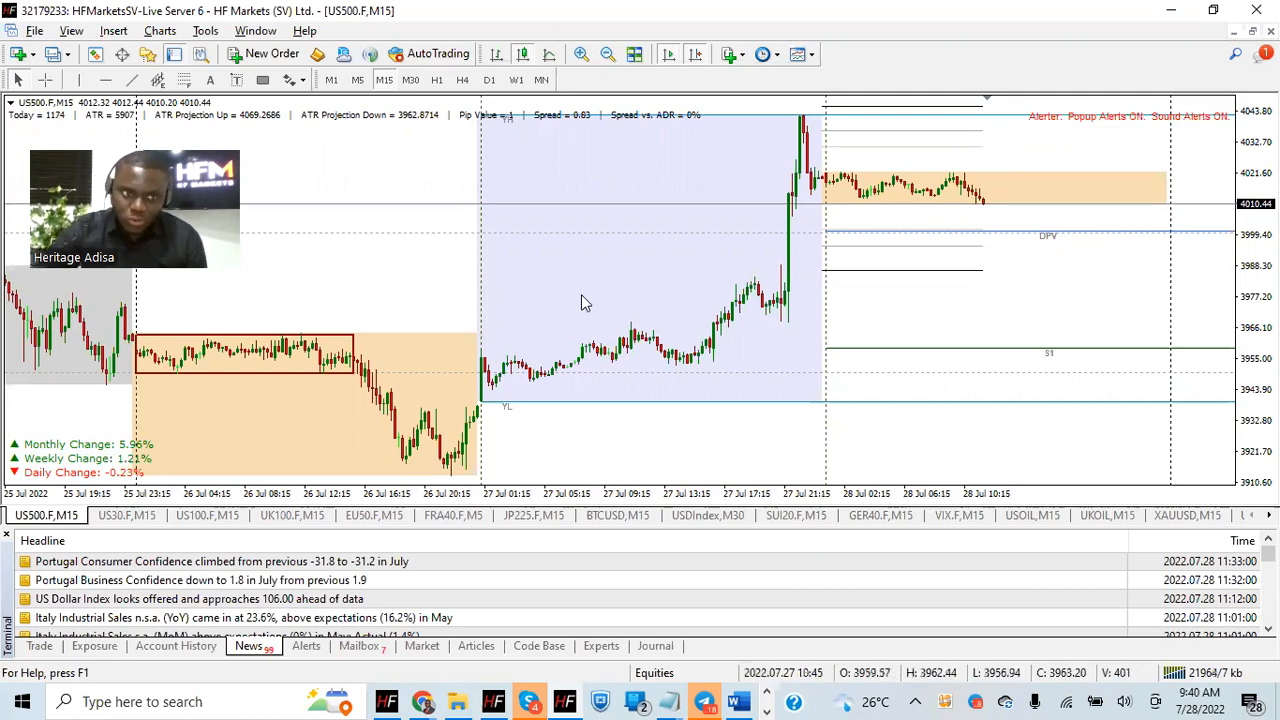
Step: Step through the US30 and US100 15-minute charts to the USDIndex M30 chart
{"action": "left_click", "coordinate": [125, 515]}
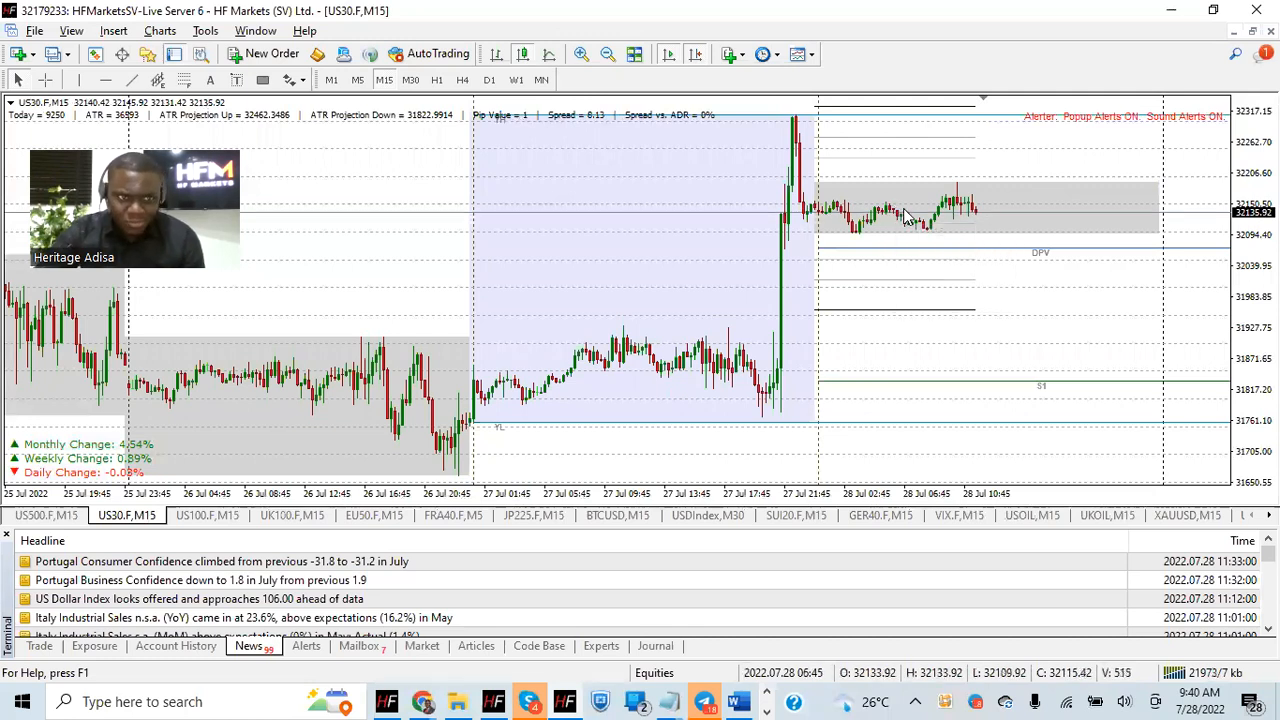
{"action": "mouse_move", "coordinate": [912, 235]}
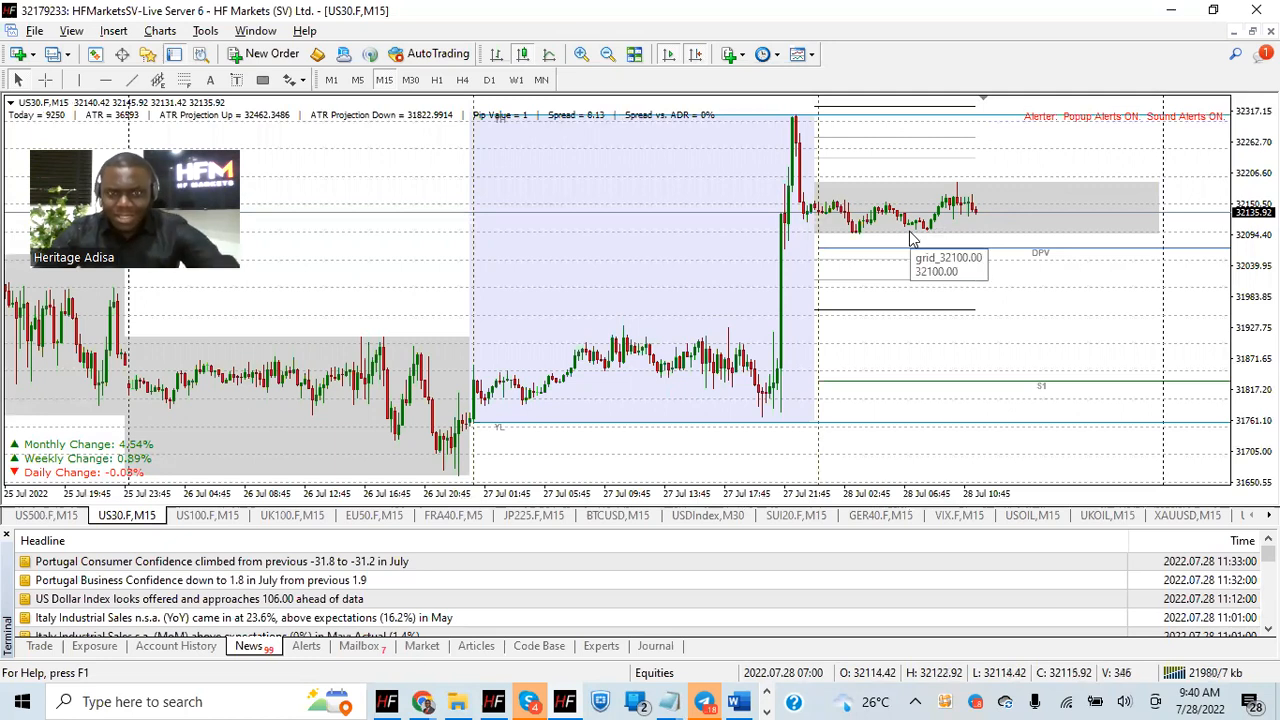
{"action": "mouse_move", "coordinate": [920, 245]}
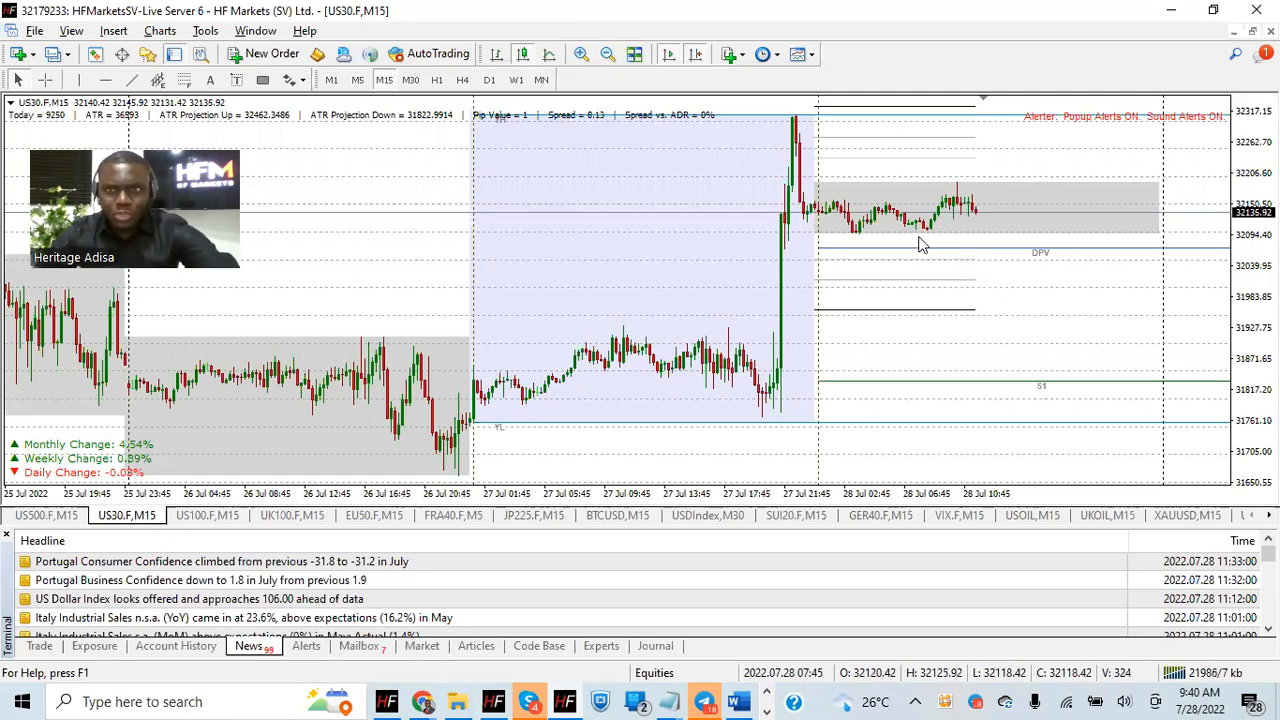
{"action": "left_click", "coordinate": [207, 515]}
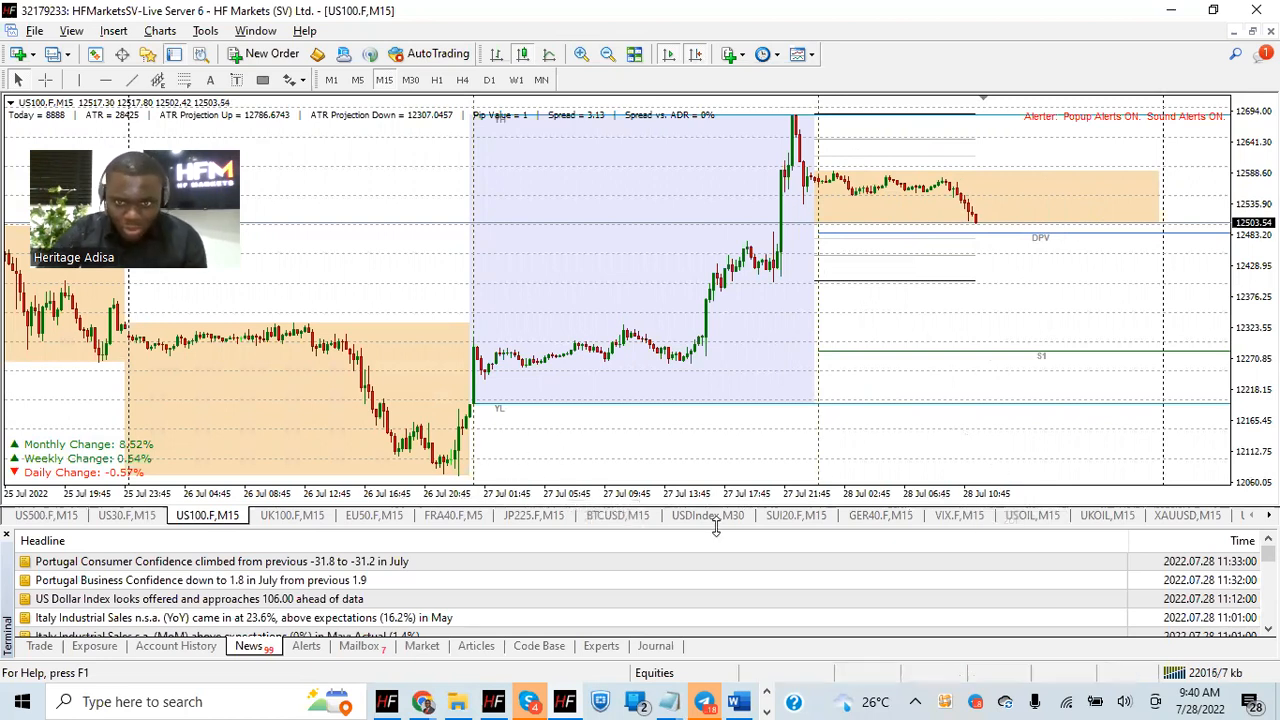
{"action": "left_click", "coordinate": [707, 515]}
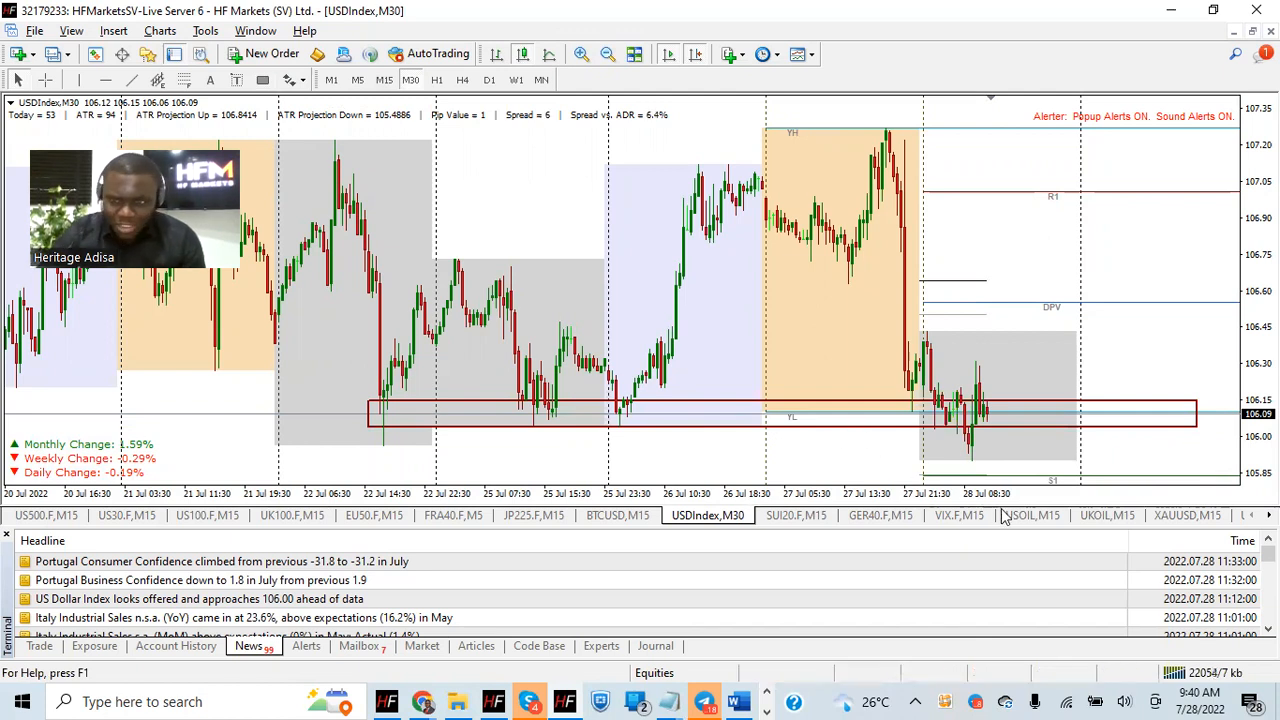
{"action": "left_click", "coordinate": [1031, 515]}
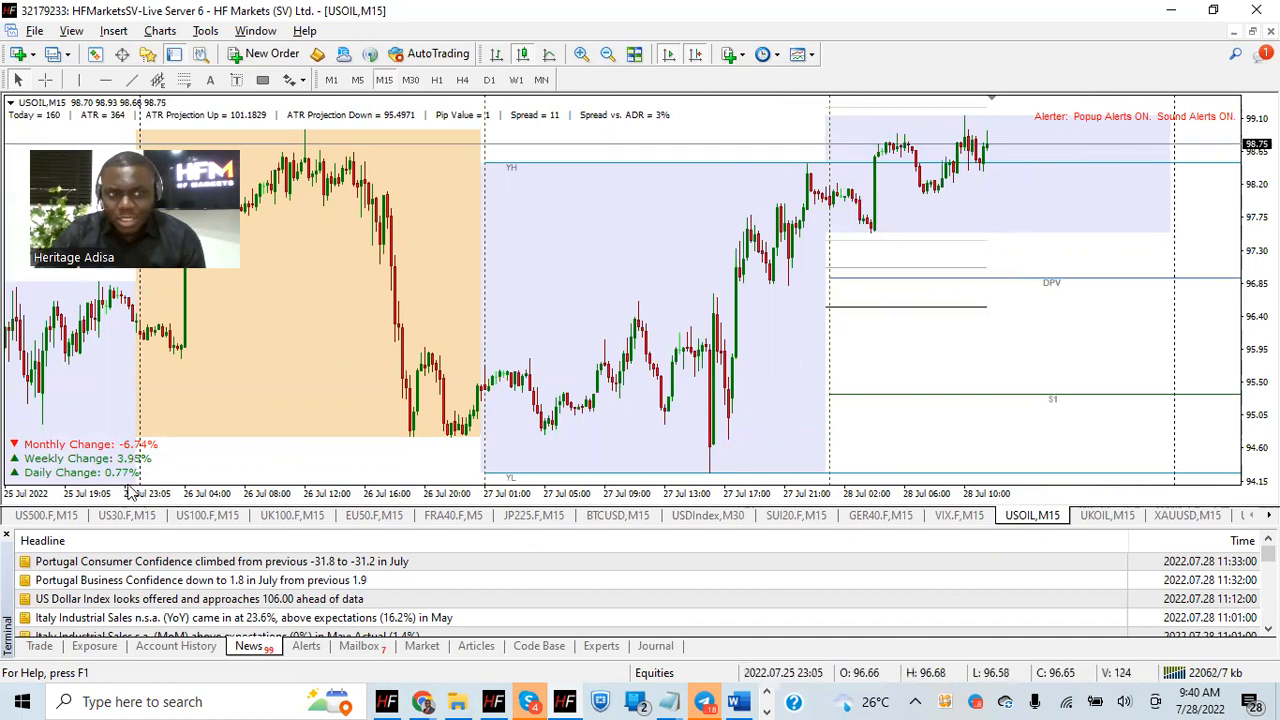
{"action": "mouse_move", "coordinate": [700, 350]}
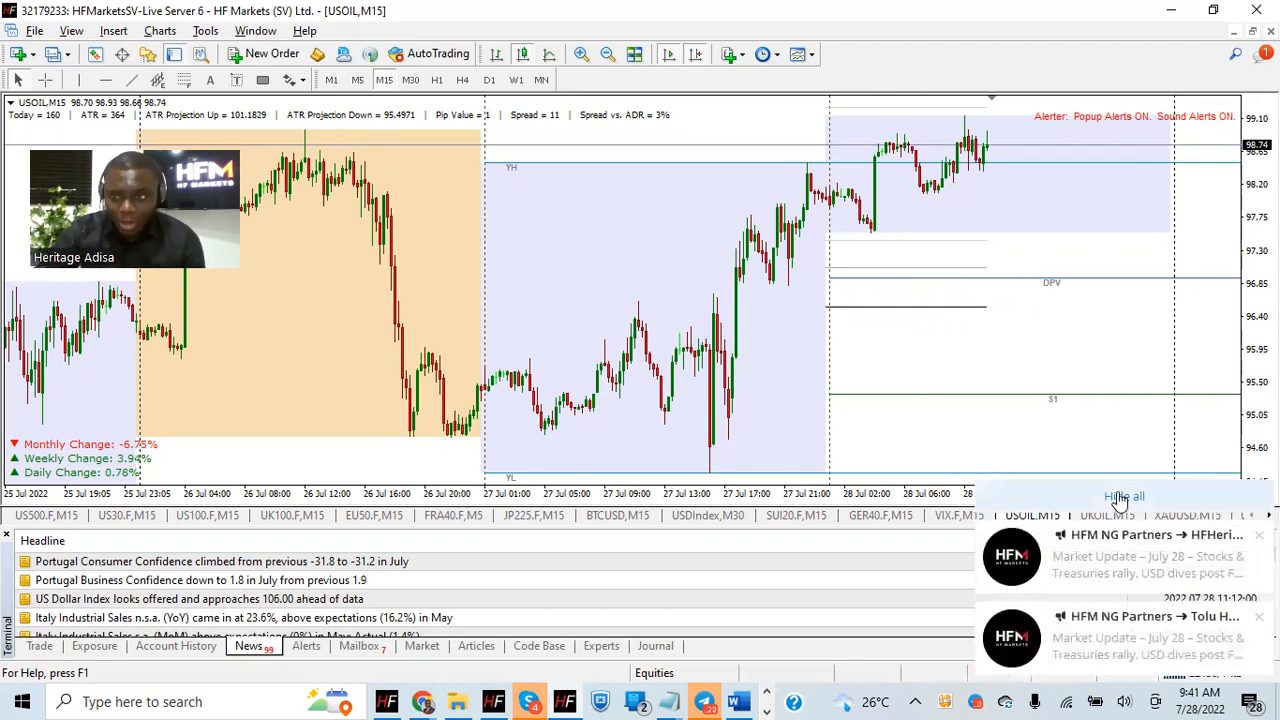
Step: Dismiss the pop-up notifications, view USDJPY on H1 and H4, then return to M15
{"action": "left_click", "coordinate": [1107, 515]}
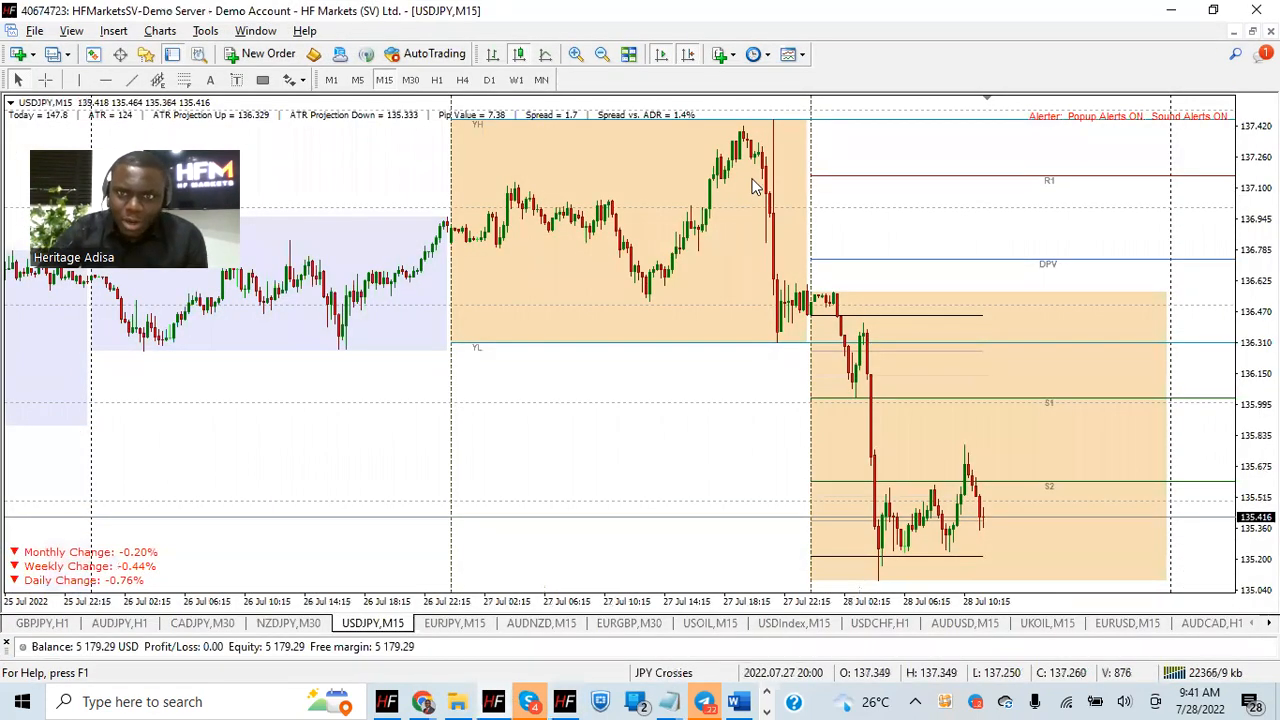
{"action": "mouse_move", "coordinate": [765, 195]}
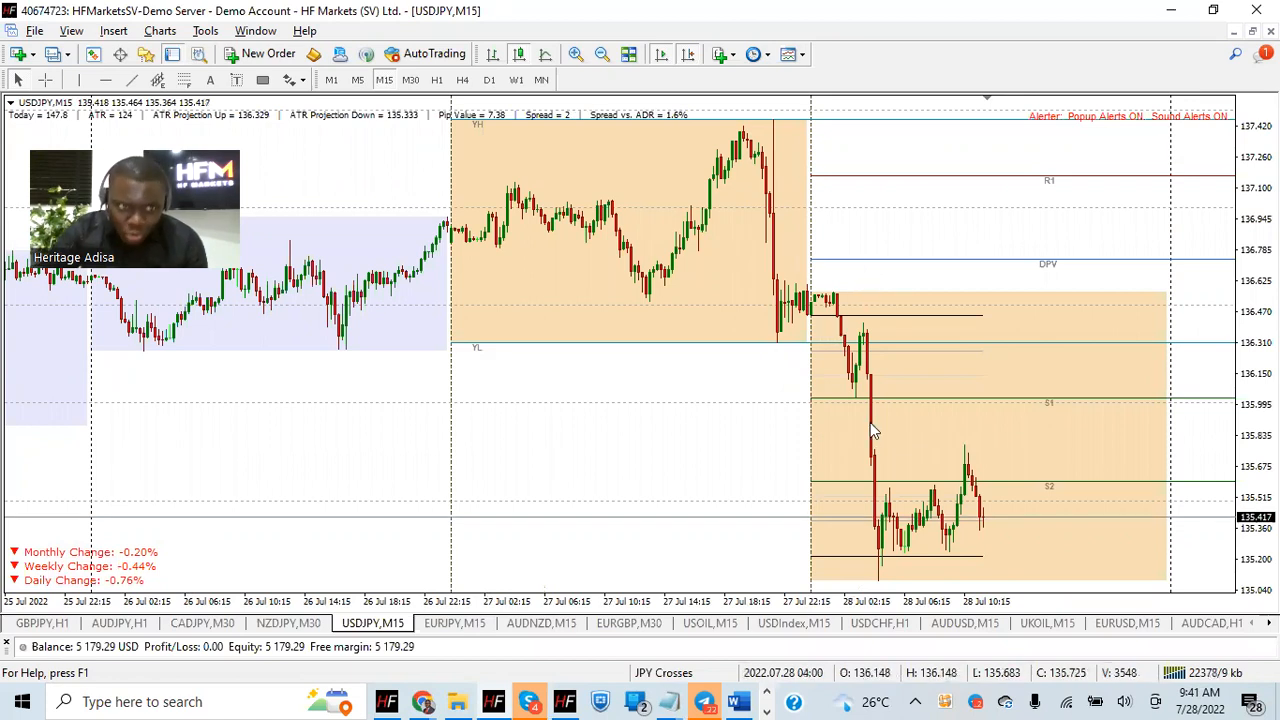
{"action": "left_click", "coordinate": [436, 80]}
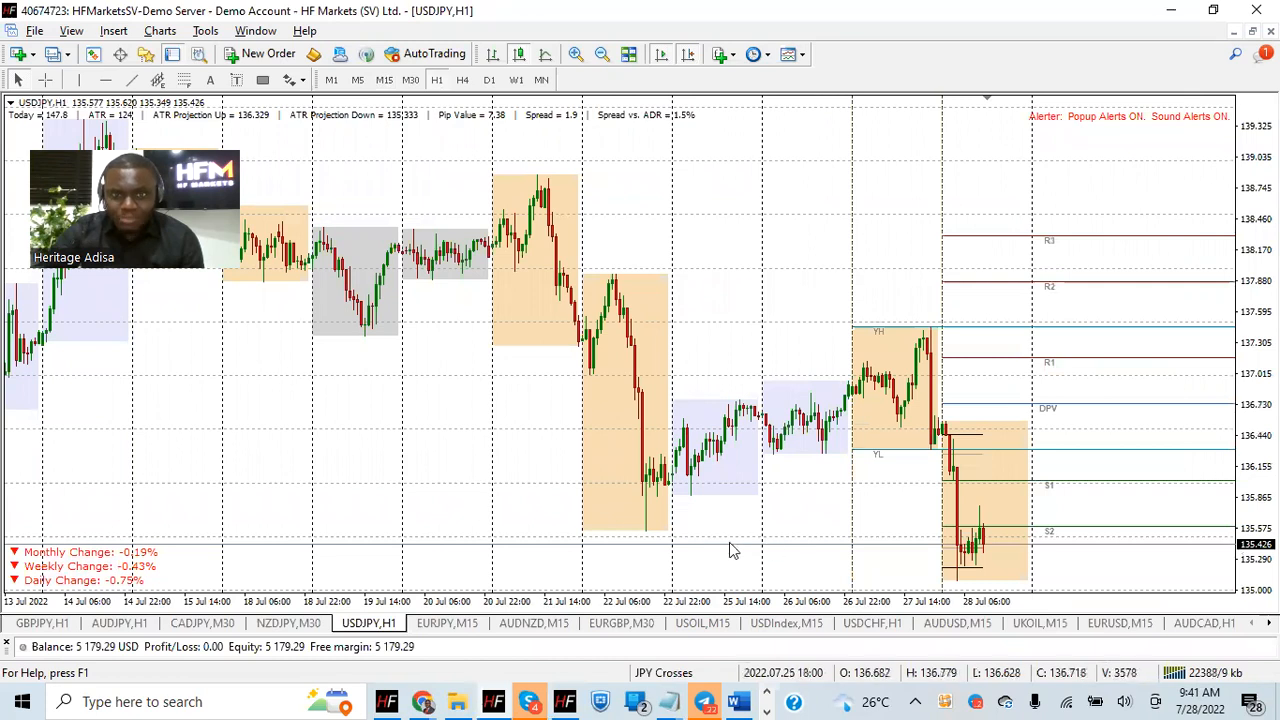
{"action": "left_click", "coordinate": [462, 80]}
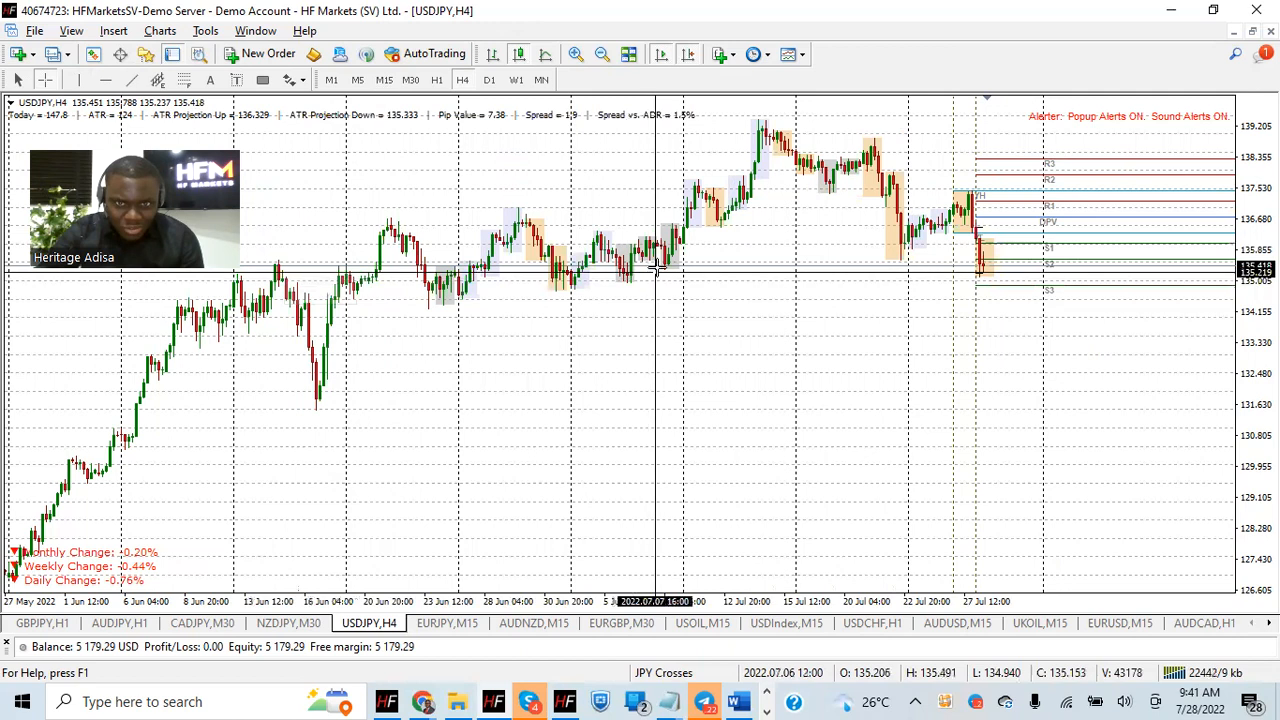
{"action": "left_click", "coordinate": [384, 79]}
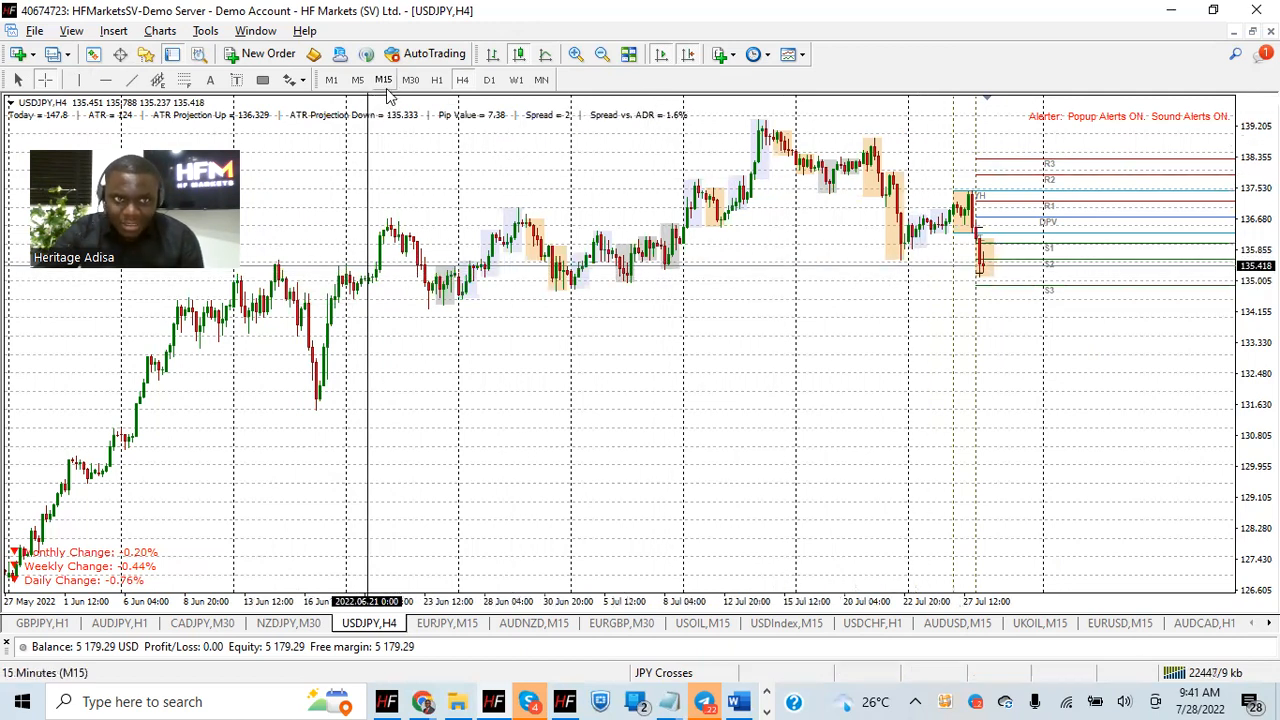
{"action": "left_click", "coordinate": [383, 80]}
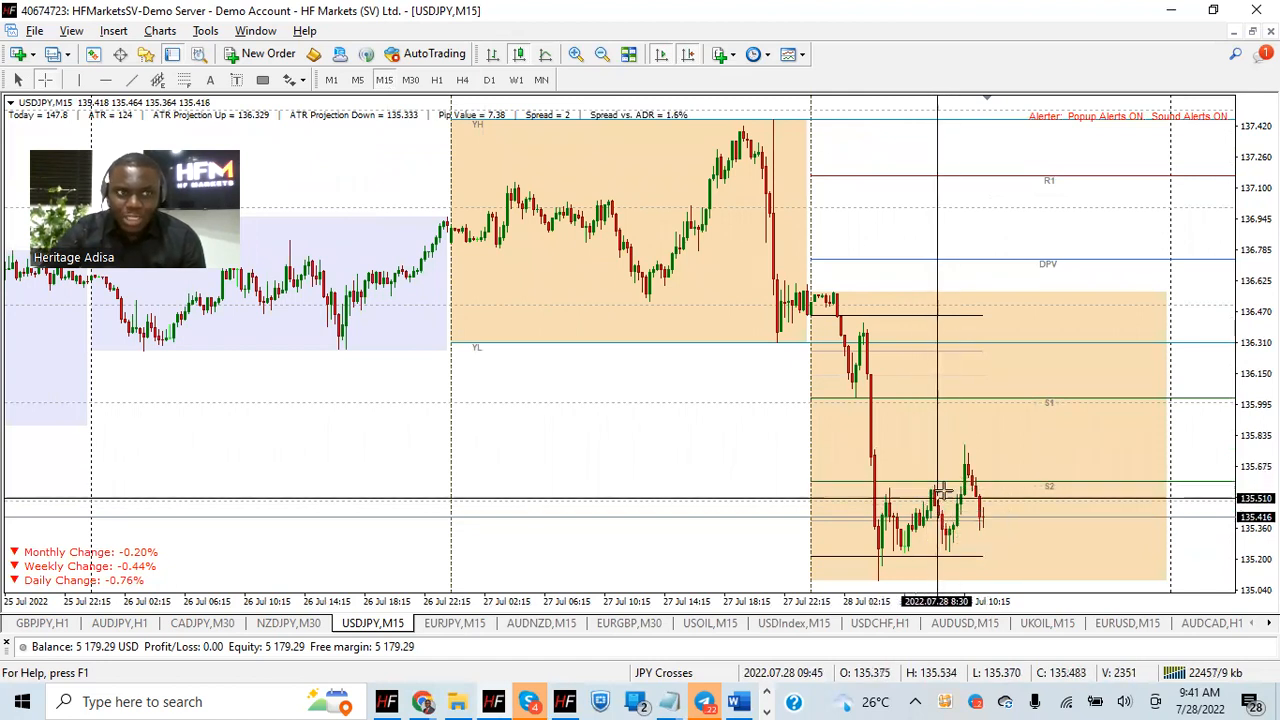
{"action": "mouse_move", "coordinate": [1030, 465]}
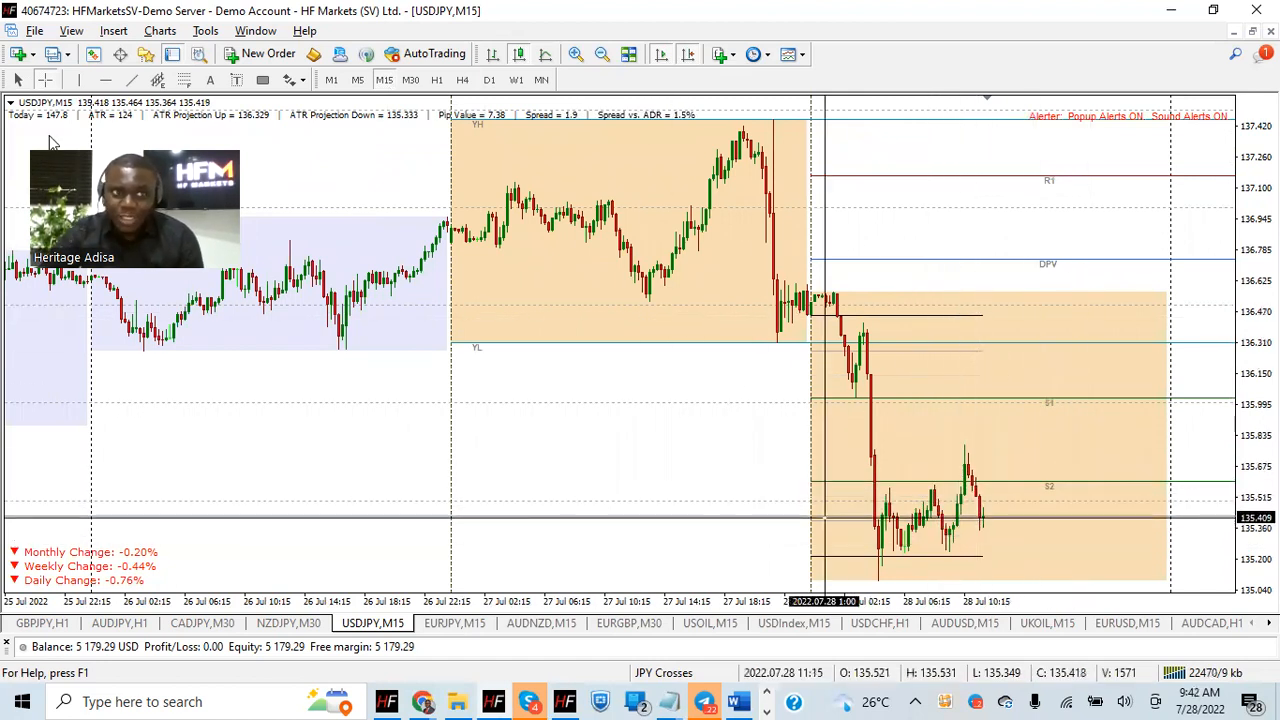
{"action": "mouse_move", "coordinate": [960, 530]}
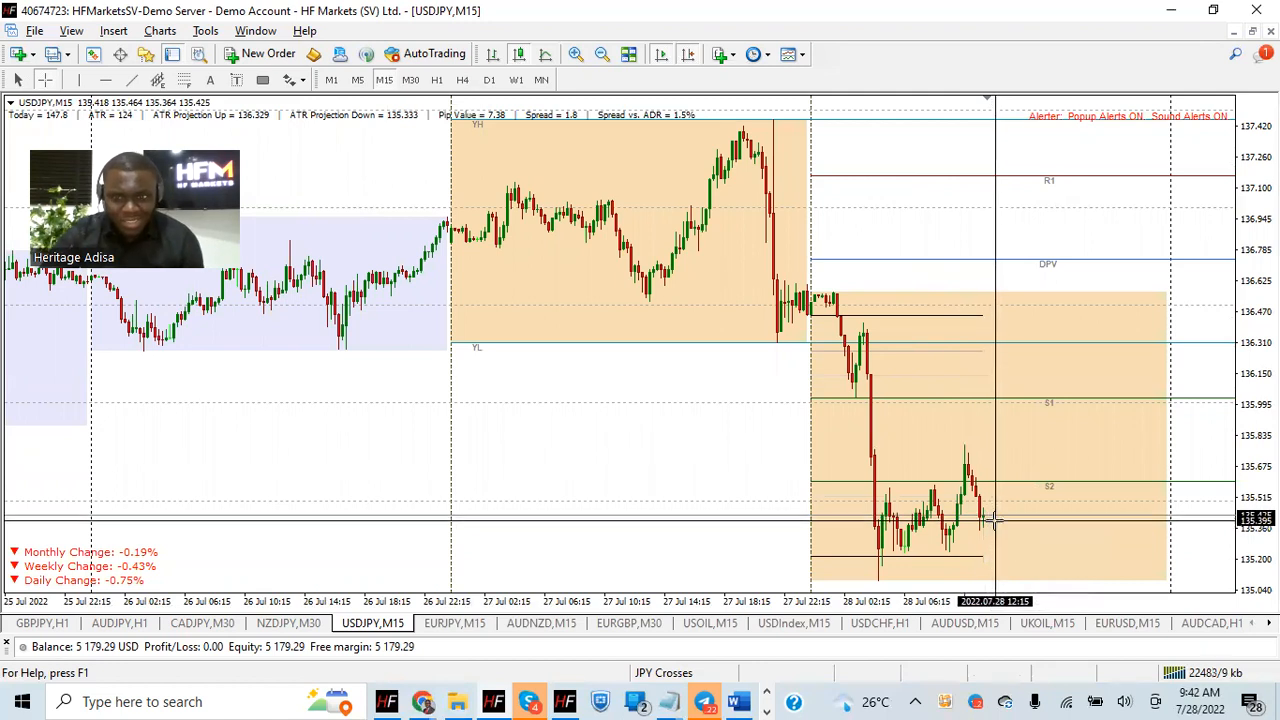
{"action": "mouse_move", "coordinate": [993, 490]}
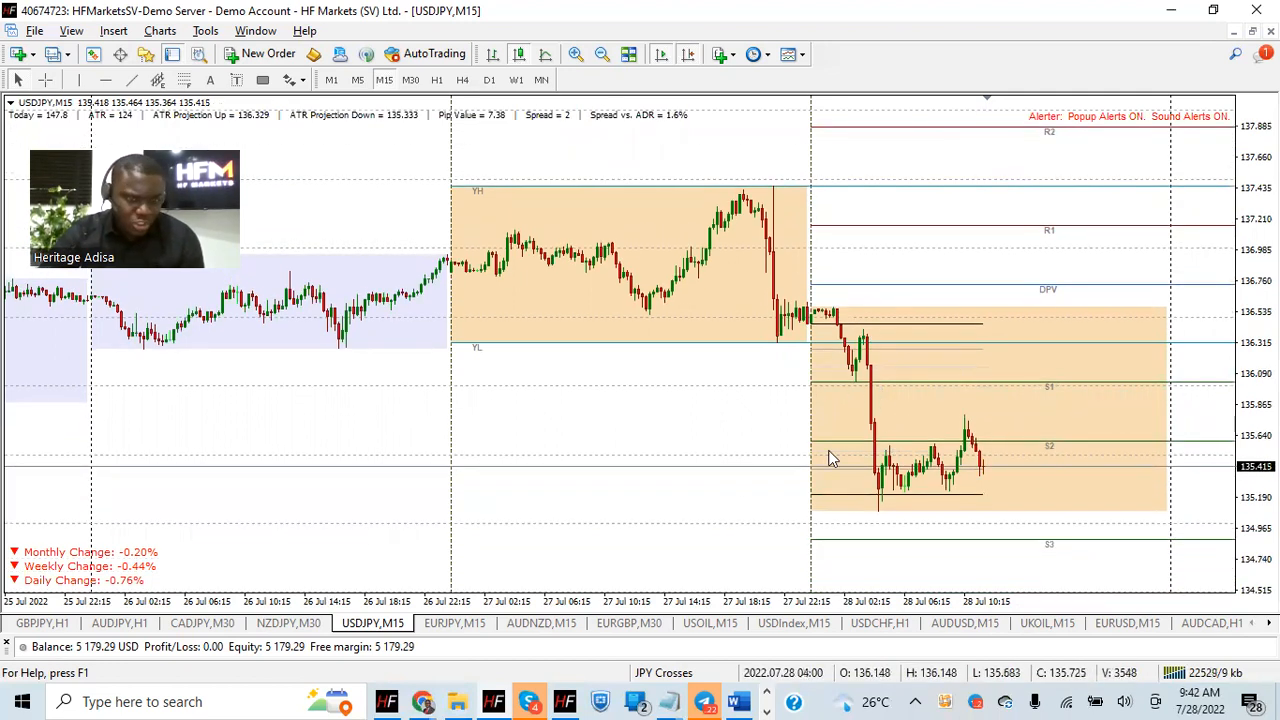
Step: Change the EURJPY chart's timeframe from M15 to H1
{"action": "left_click", "coordinate": [454, 623]}
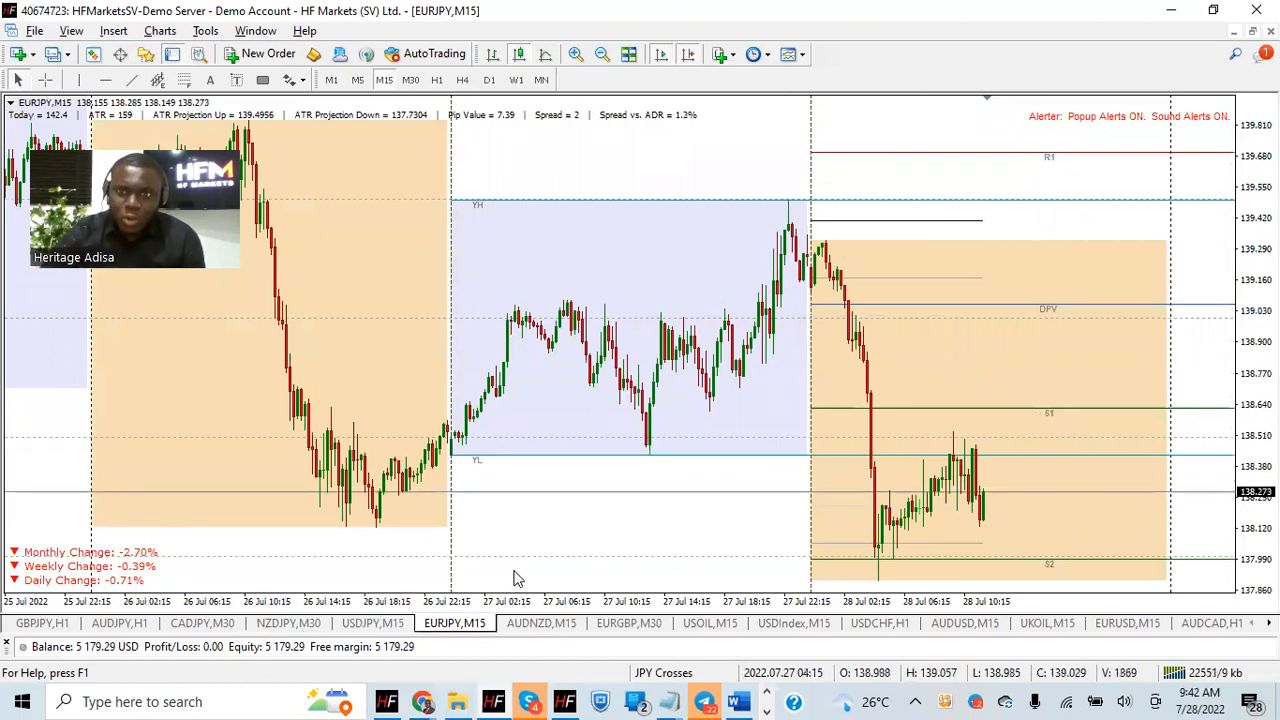
{"action": "mouse_move", "coordinate": [845, 371]}
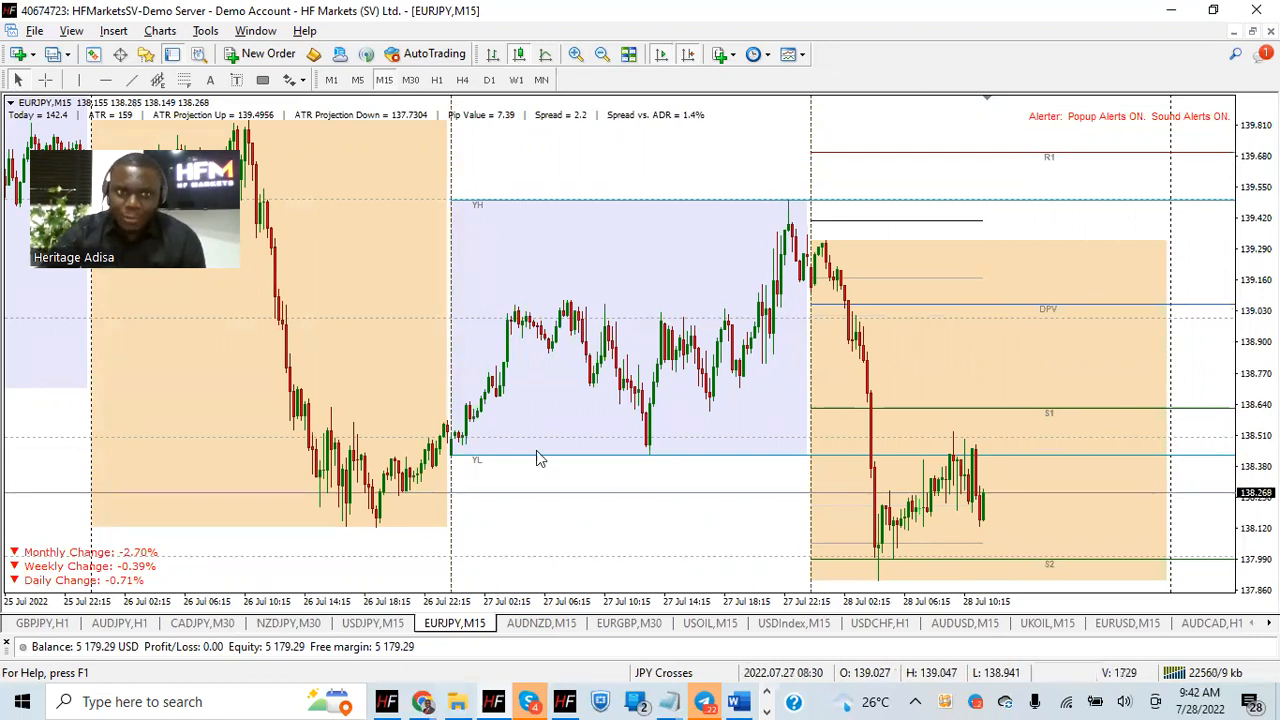
{"action": "left_click", "coordinate": [436, 79]}
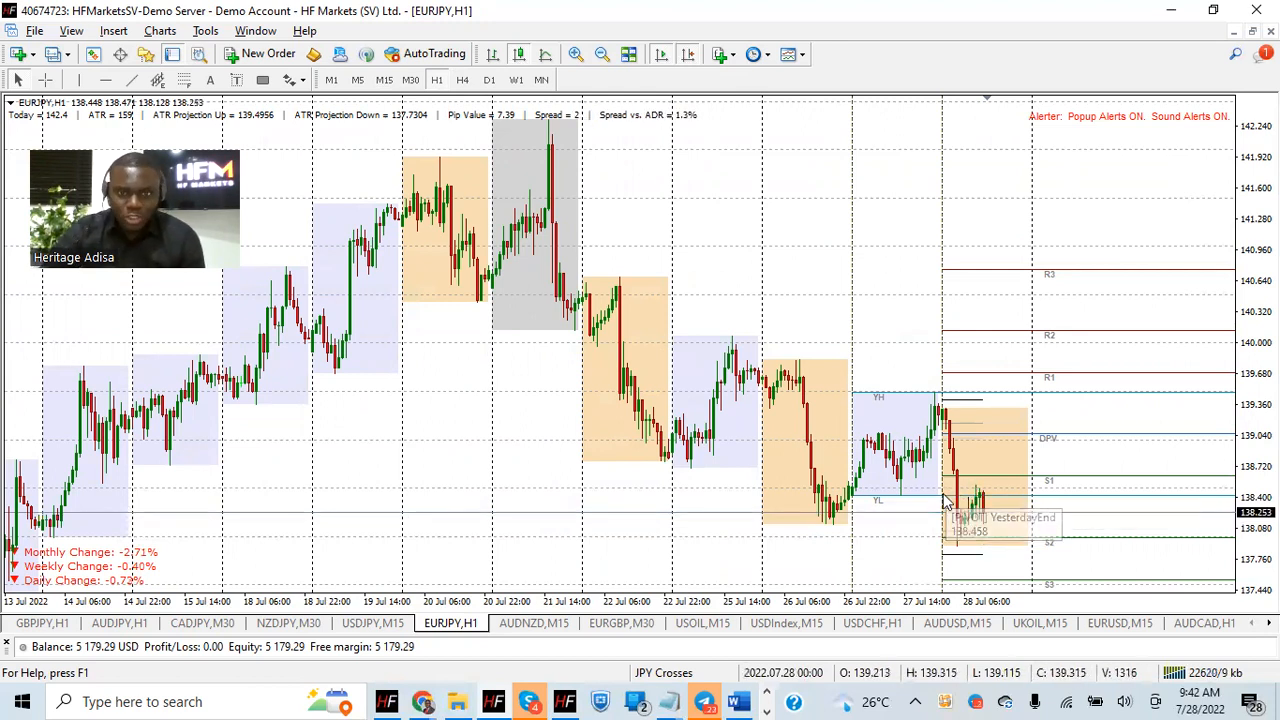
{"action": "mouse_move", "coordinate": [697, 517]}
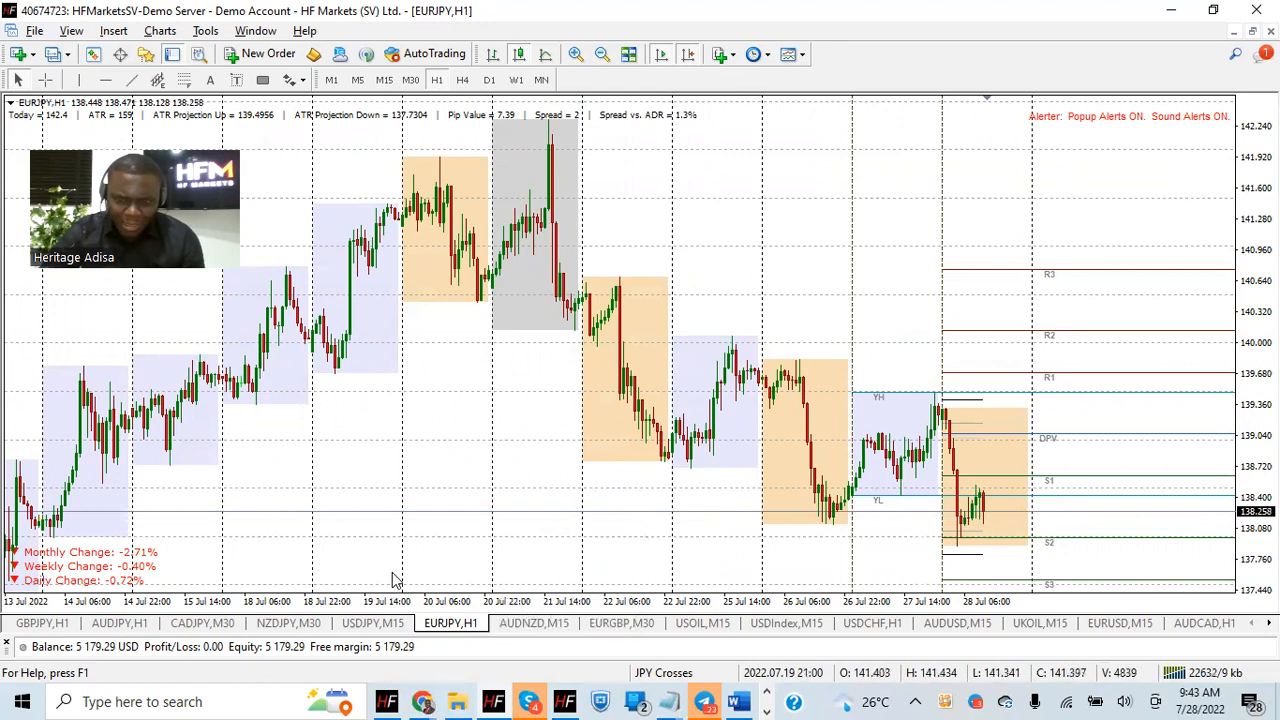
{"action": "mouse_move", "coordinate": [430, 508]}
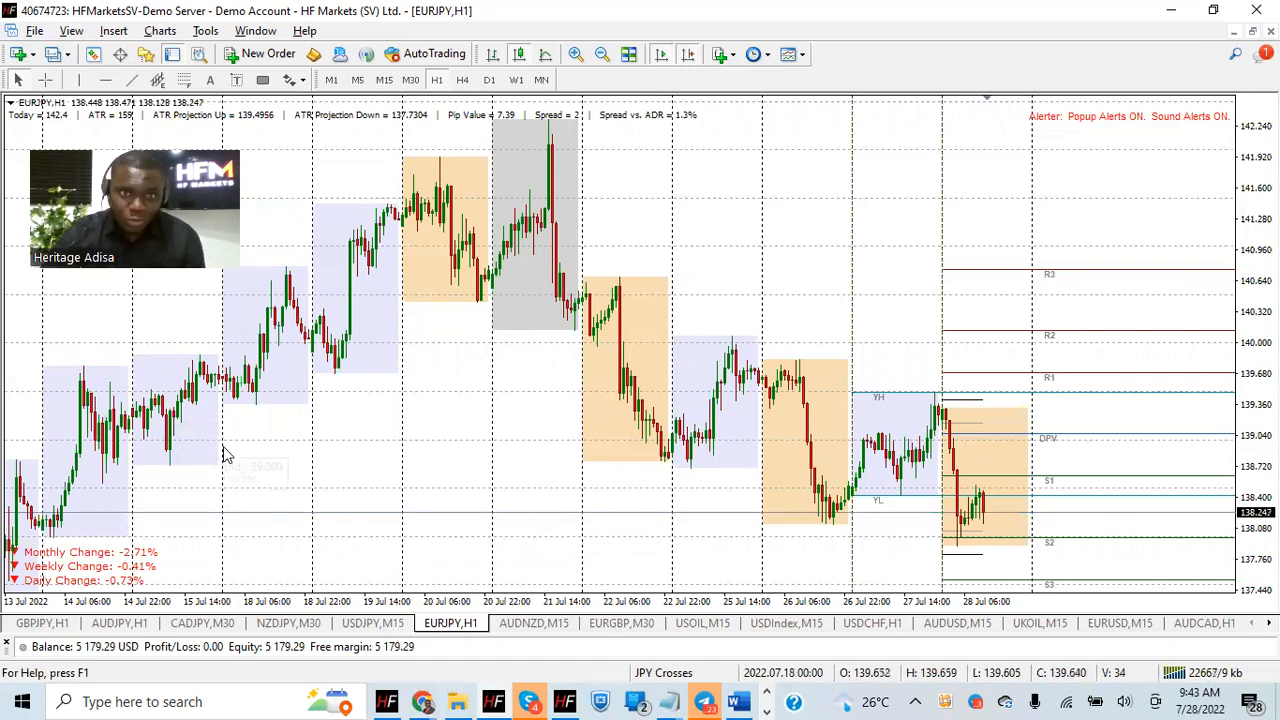
{"action": "mouse_move", "coordinate": [213, 463]}
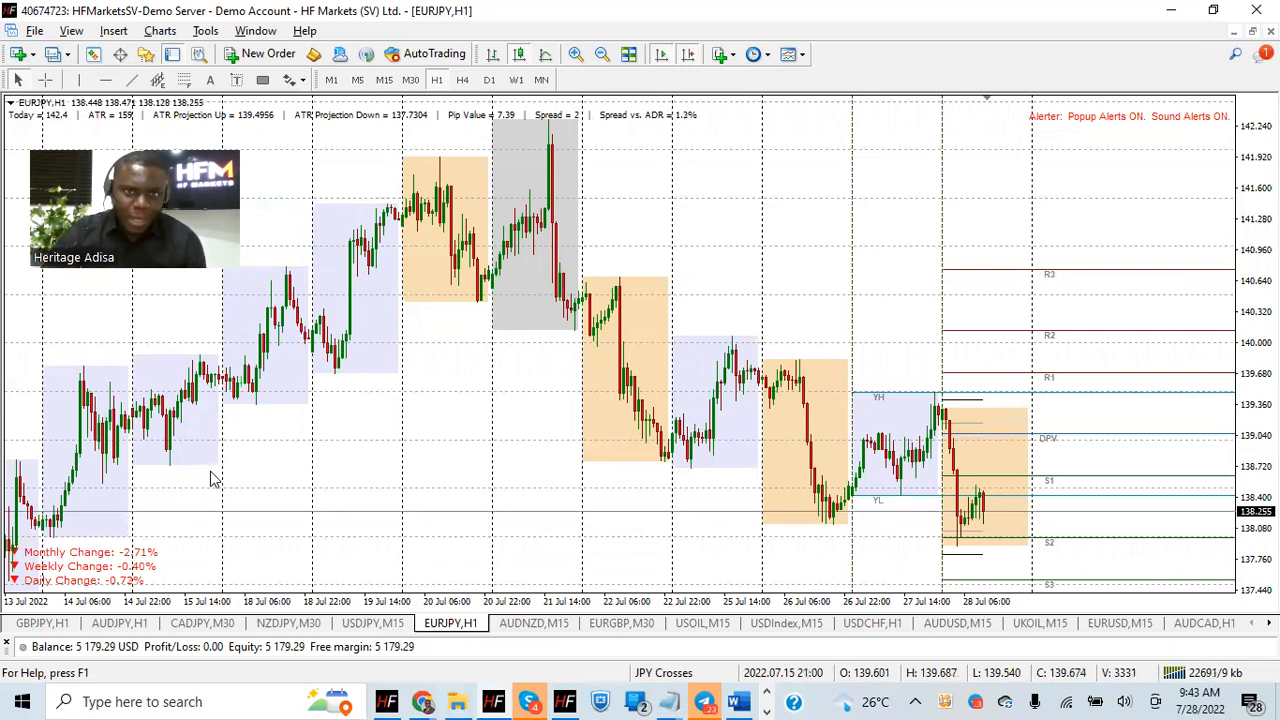
{"action": "mouse_move", "coordinate": [222, 515]}
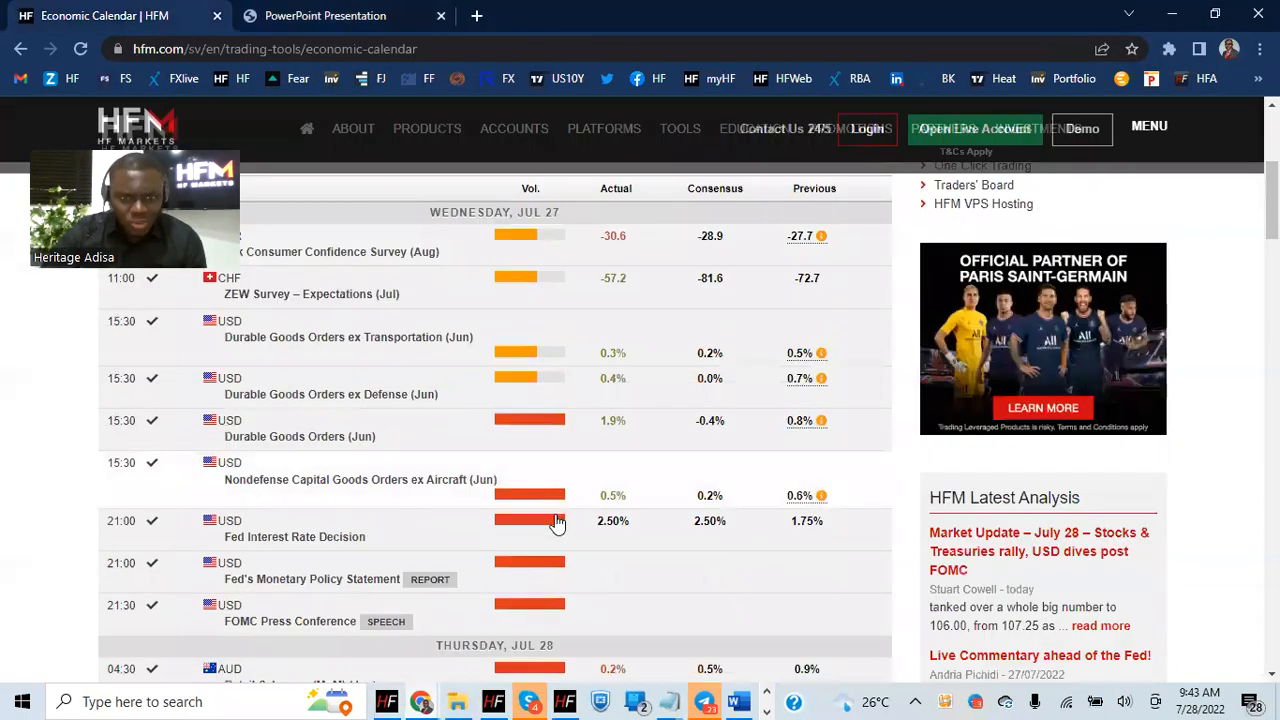
Step: Scroll past Thursday's Jobless Claims to the US GDP and PCE rows and Friday, Jul 29
{"action": "scroll", "scroll_direction": "down", "scroll_amount": 3}
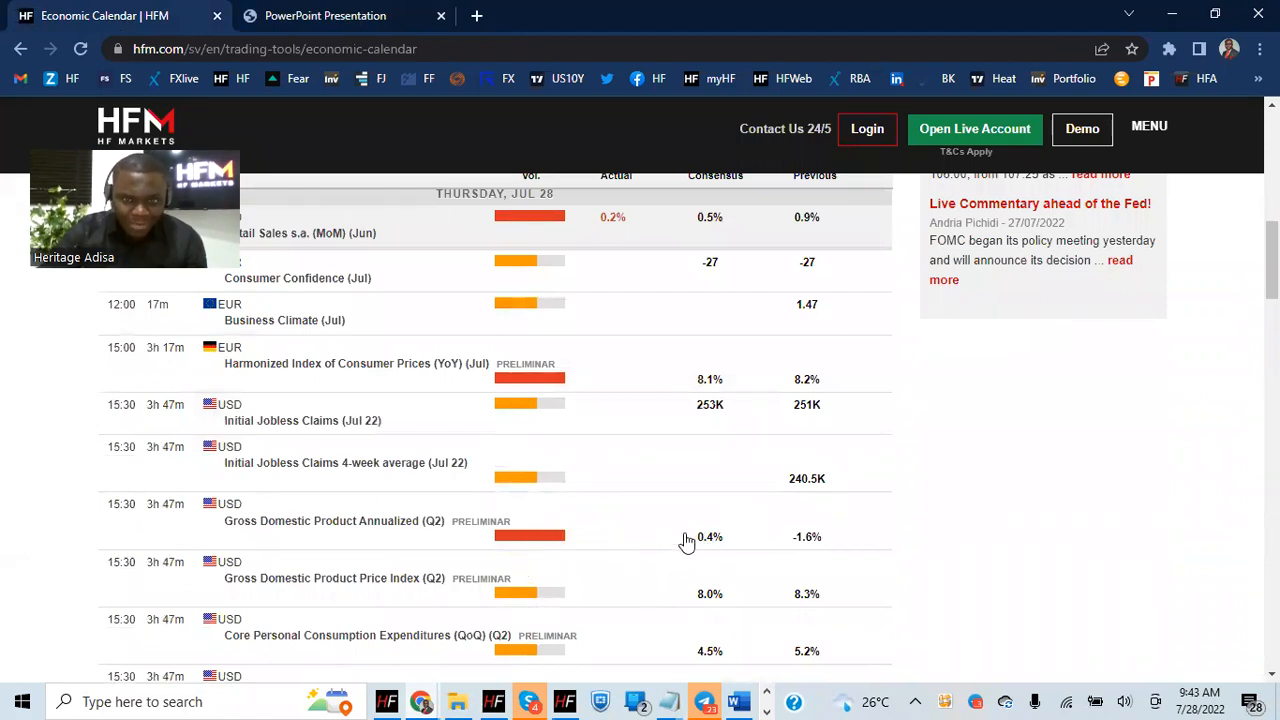
{"action": "mouse_move", "coordinate": [714, 546]}
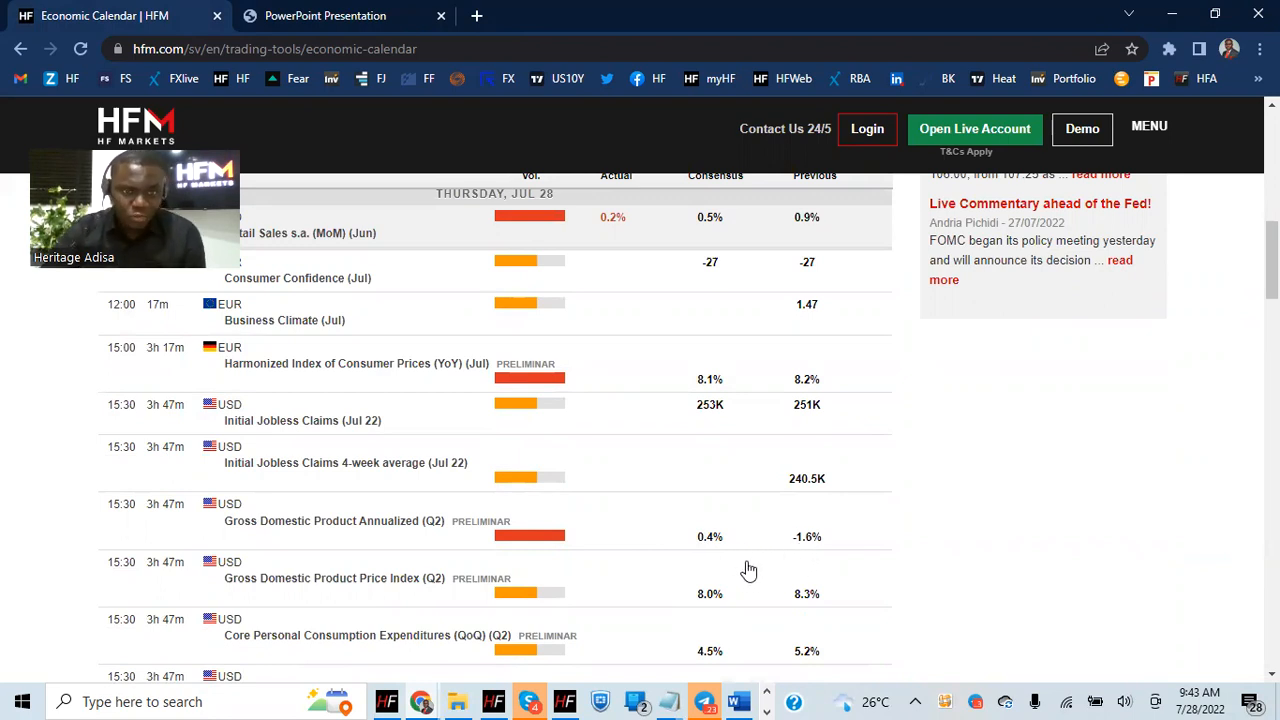
{"action": "scroll", "scroll_direction": "down", "scroll_amount": 3}
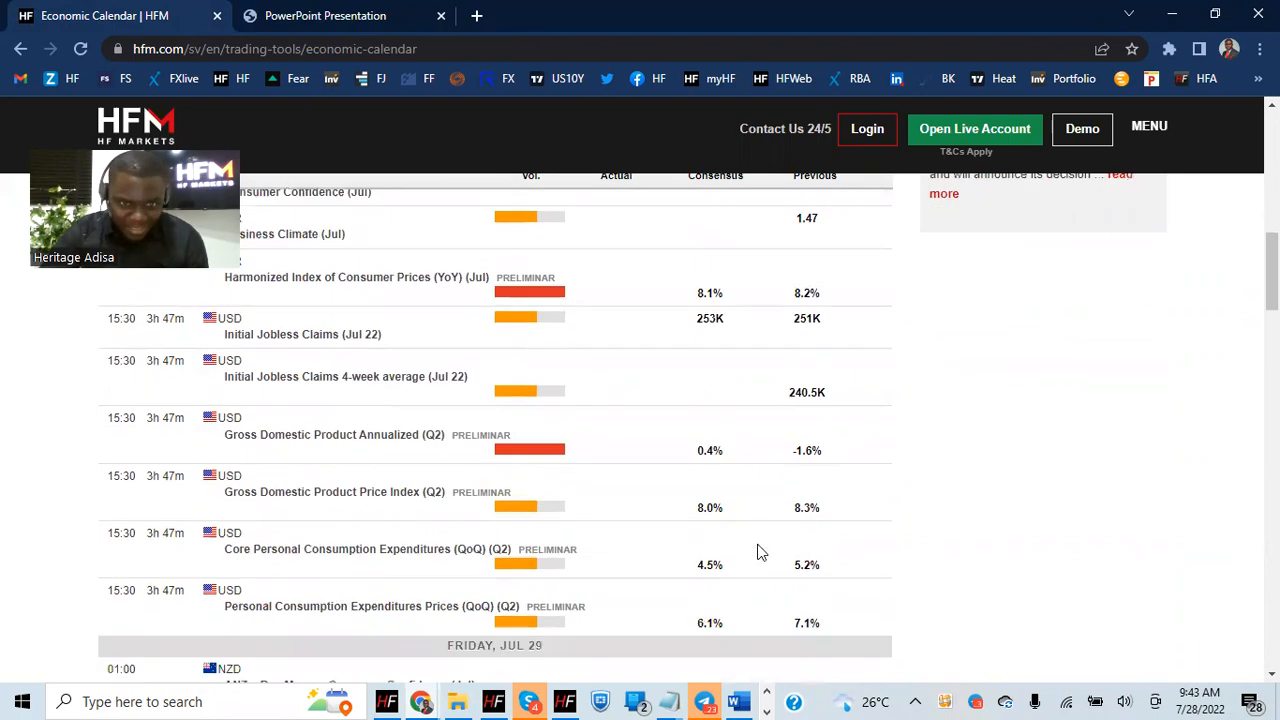
{"action": "scroll", "scroll_direction": "down", "scroll_amount": 3}
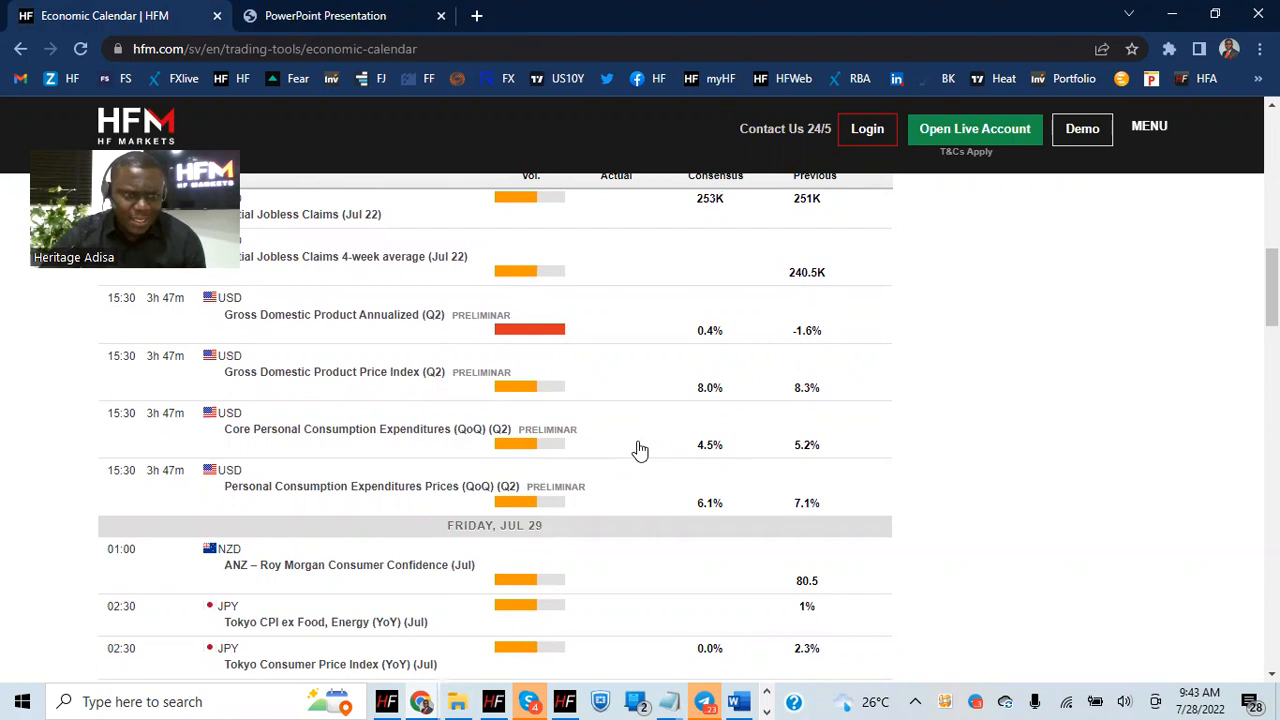
{"action": "mouse_move", "coordinate": [655, 446]}
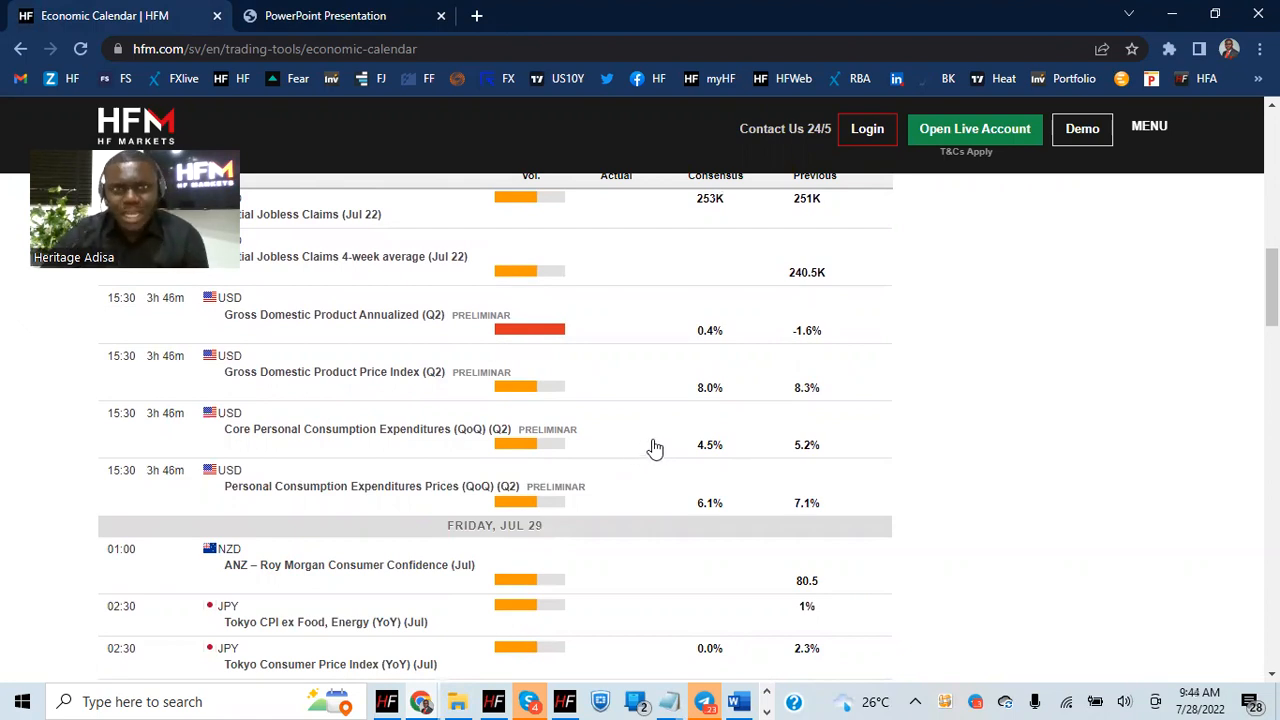
{"action": "mouse_move", "coordinate": [640, 462]}
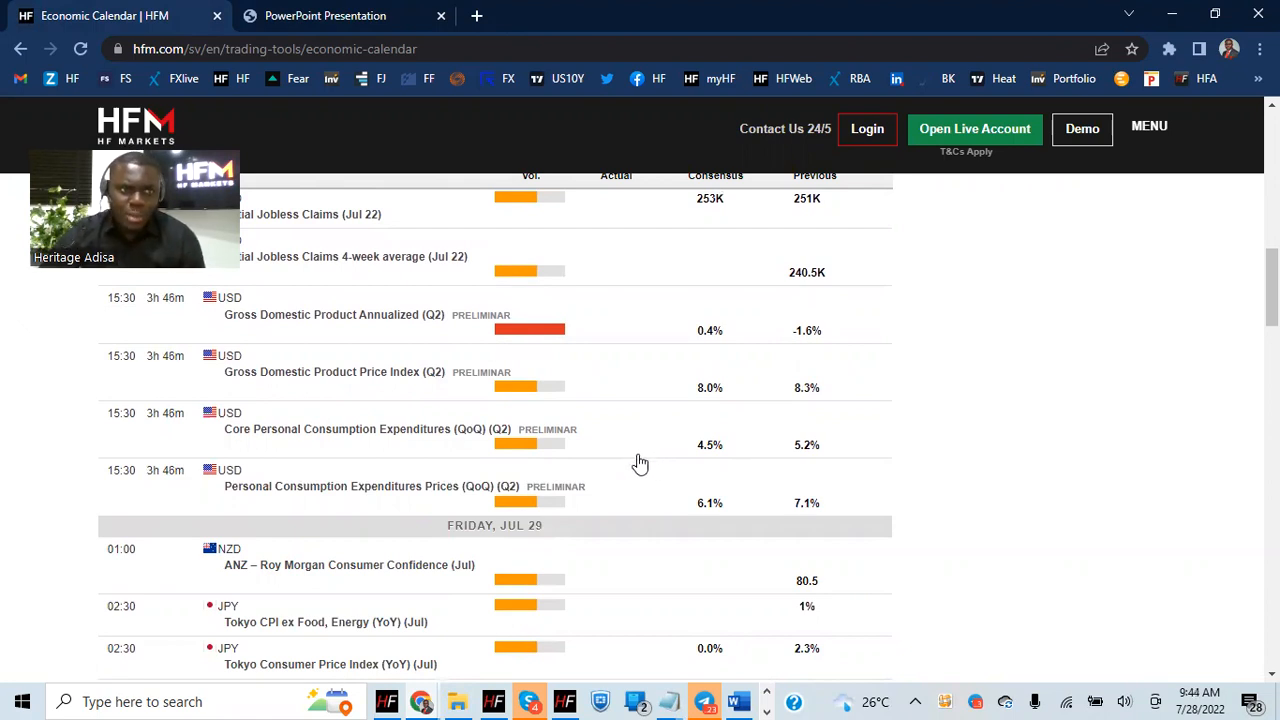